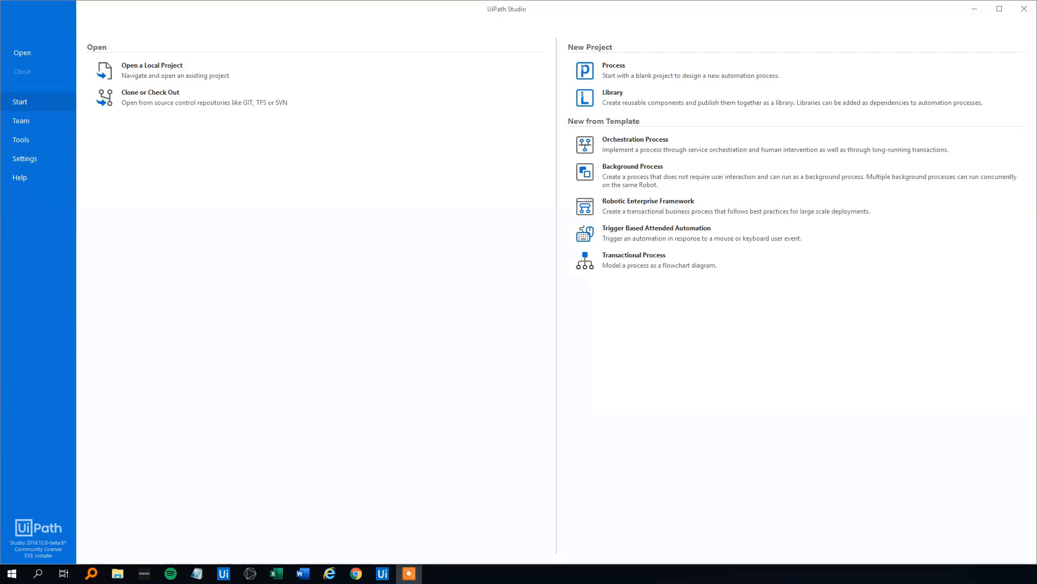
mouse_move(442, 456)
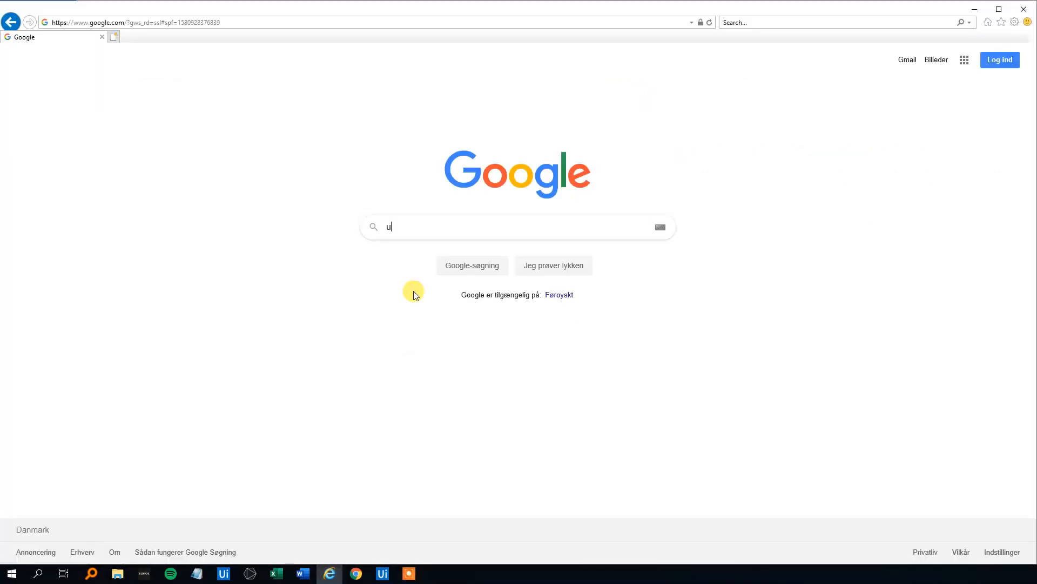
Step: Search Google for 'uipath reframework' and bring up the results page
text(ipath reframew)
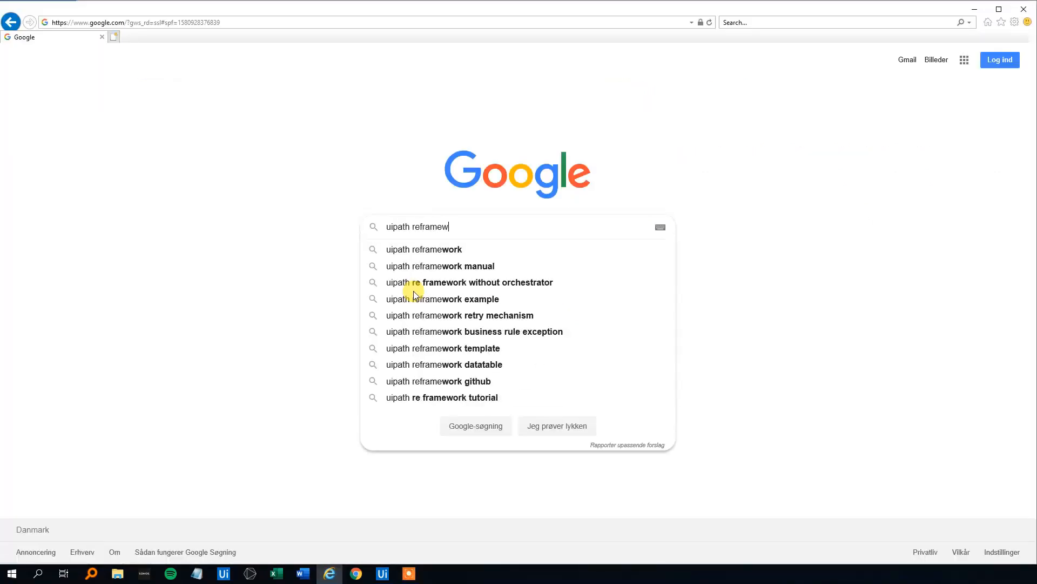
click(423, 249)
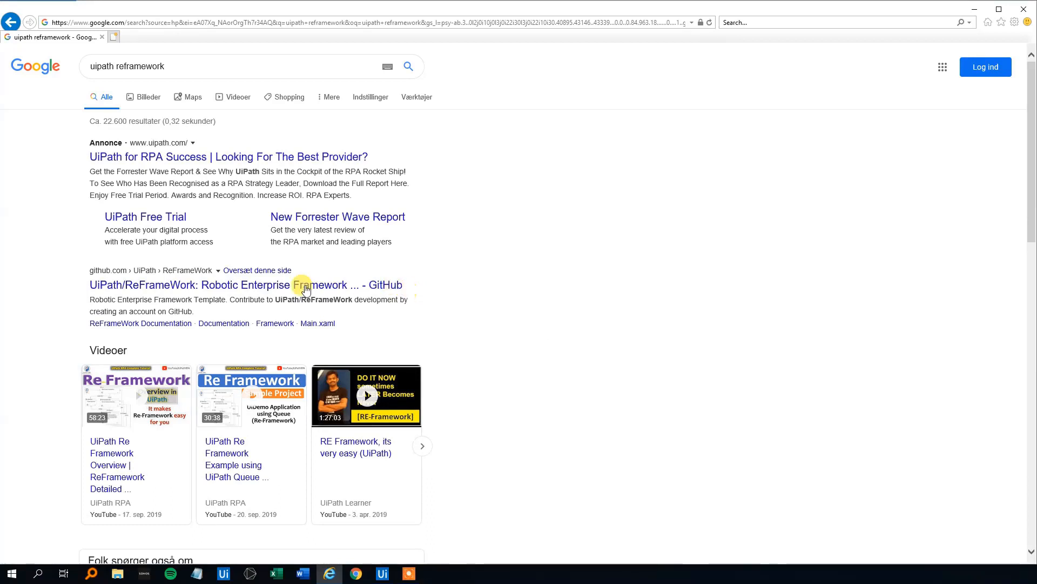
mouse_move(142, 273)
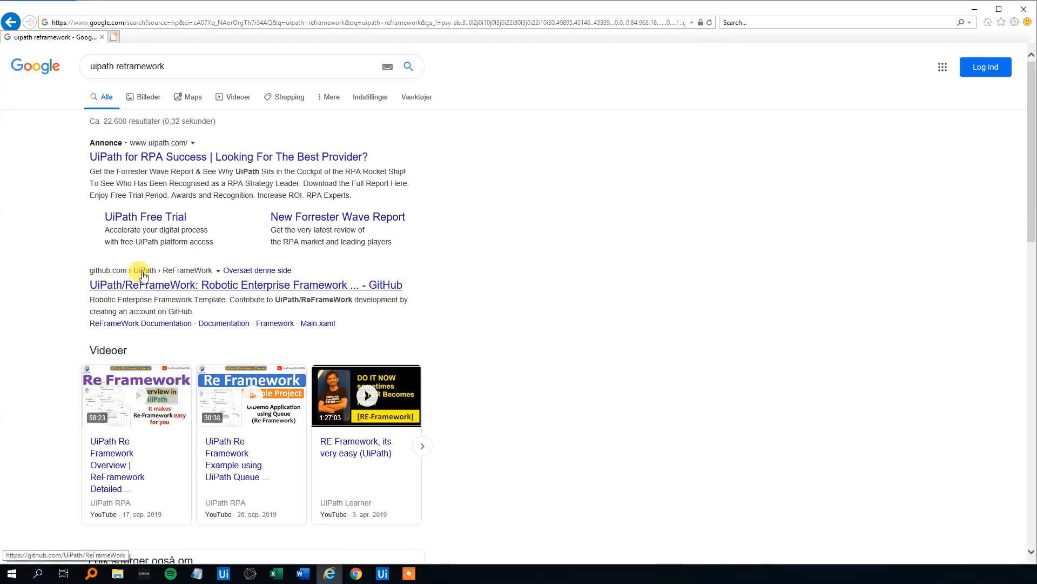
Step: Open the UiPath/ReFrameWork GitHub repository, select its URL, and return to UiPath Studio
click(245, 284)
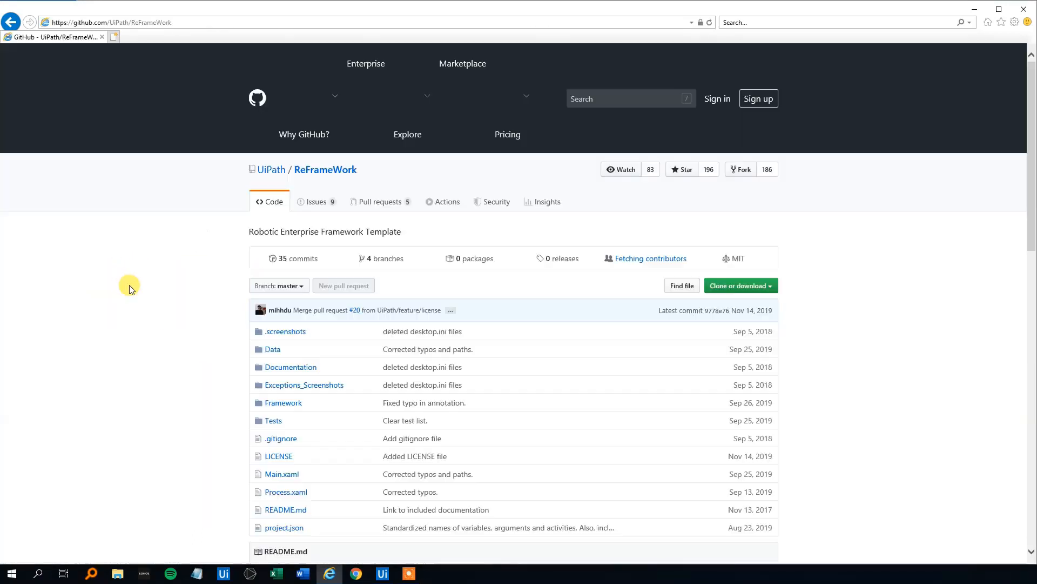
mouse_move(381, 402)
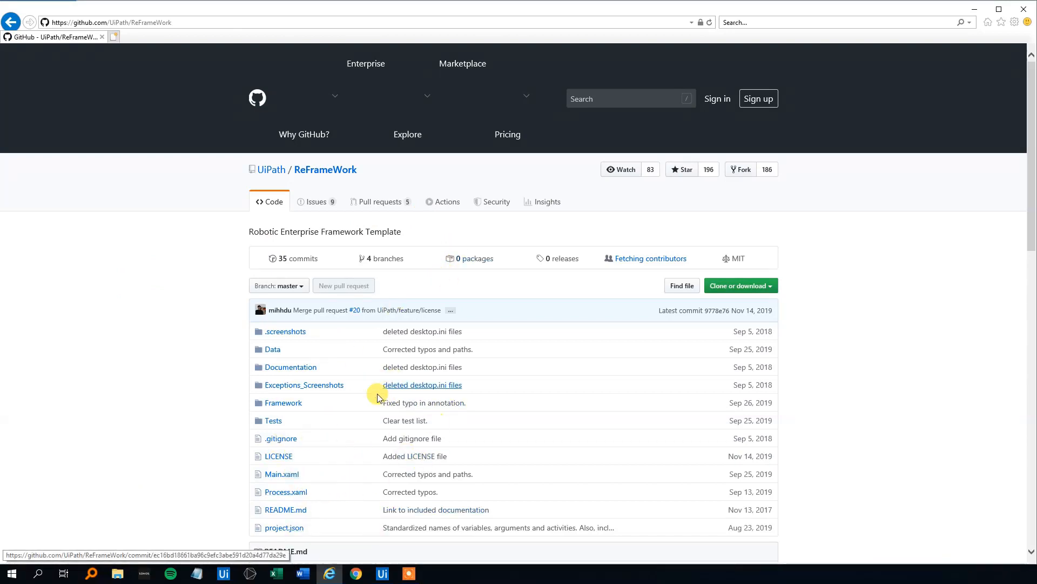
mouse_move(770, 289)
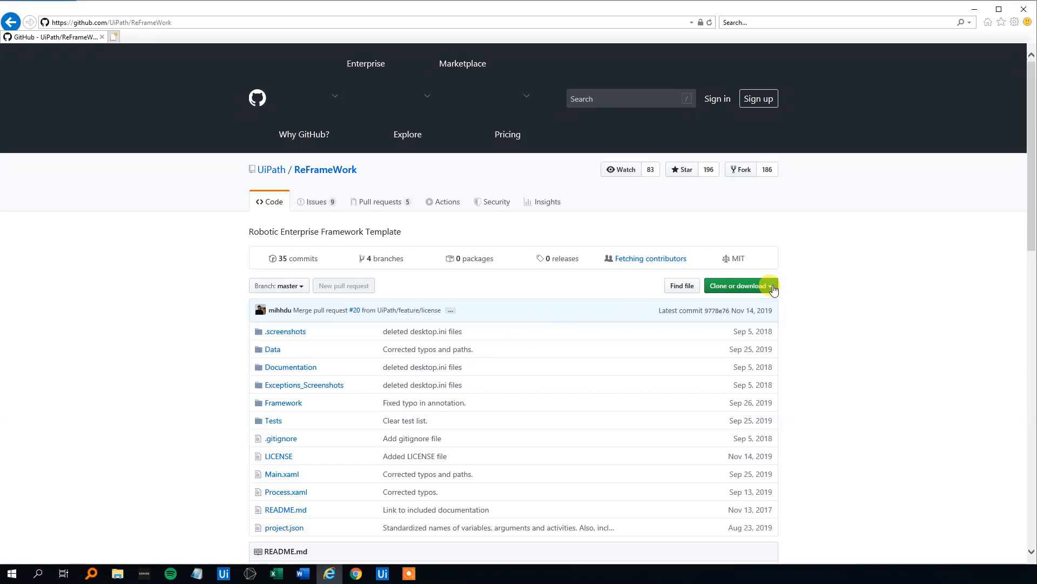
mouse_move(650, 300)
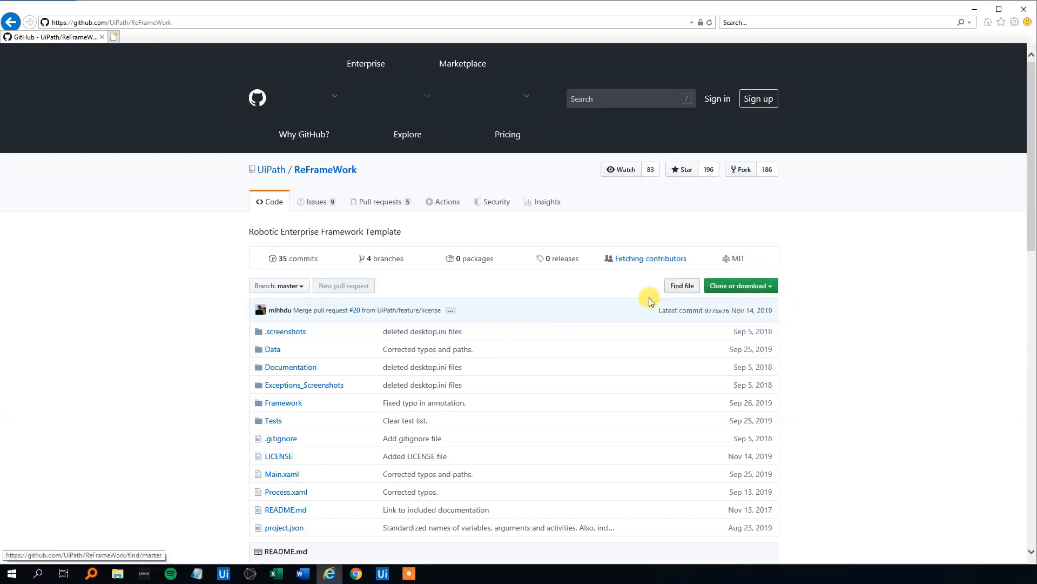
click(106, 22)
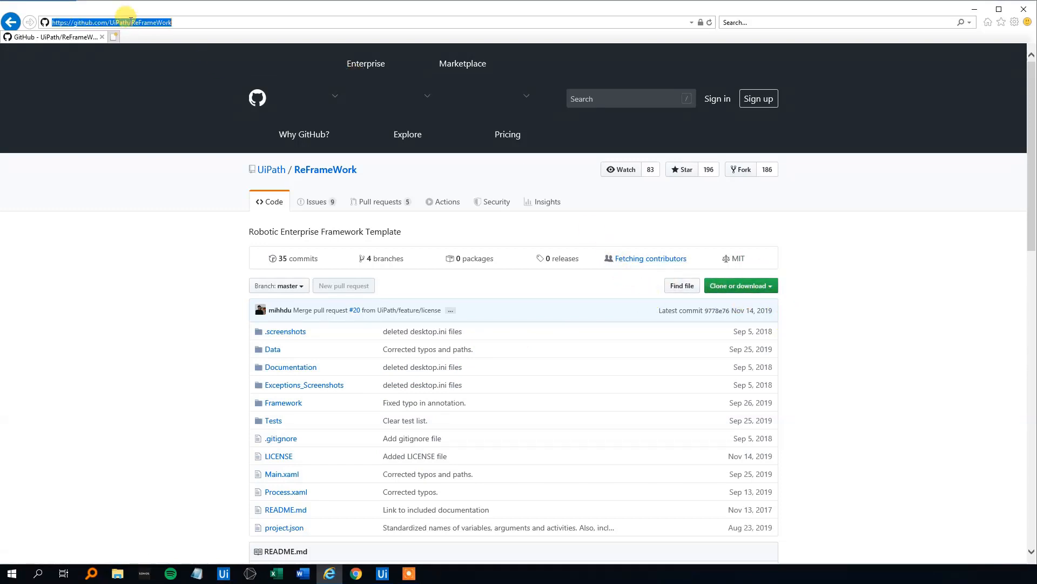
mouse_move(152, 22)
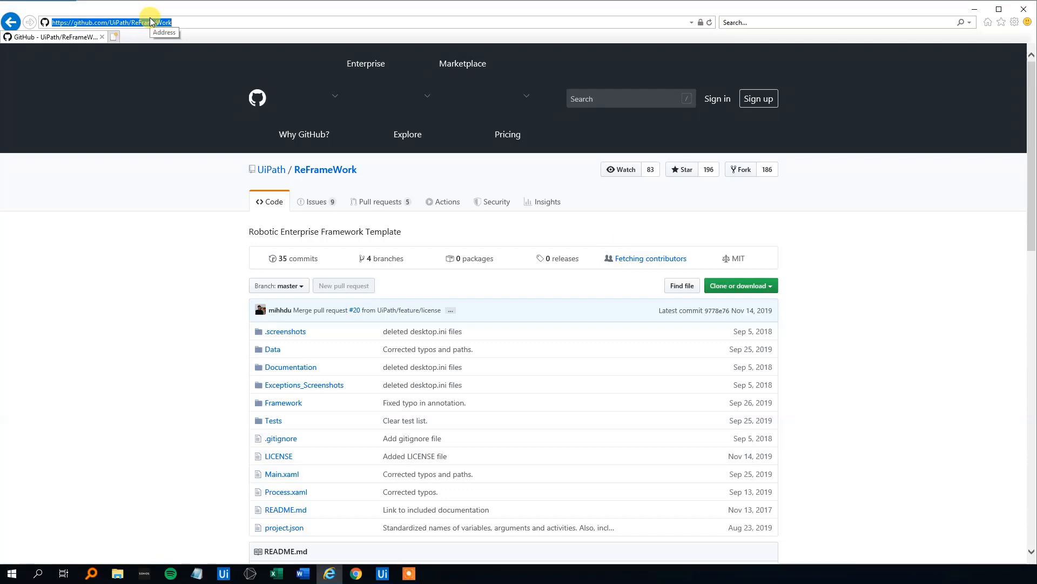
click(383, 573)
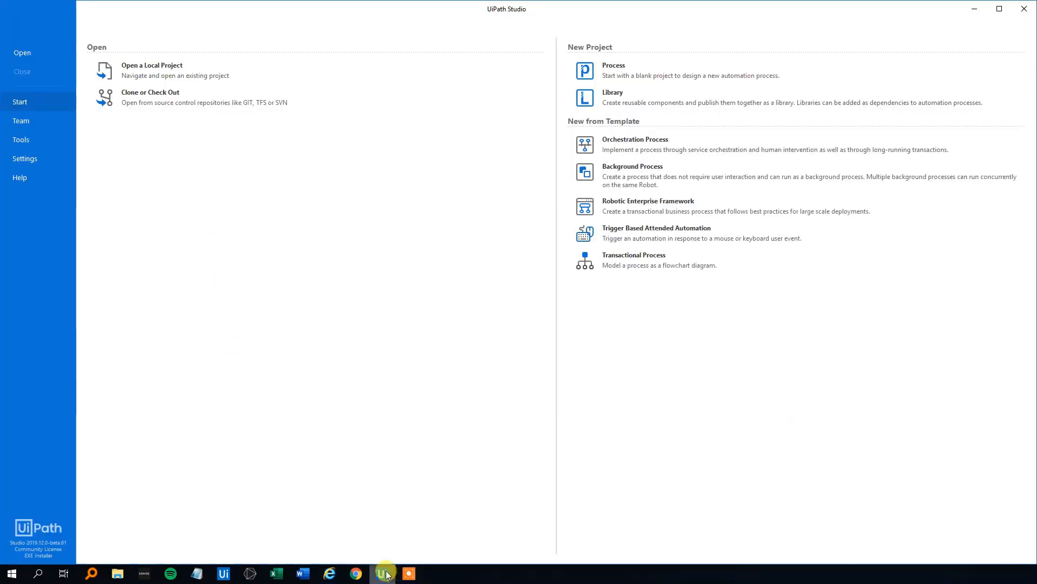
click(20, 120)
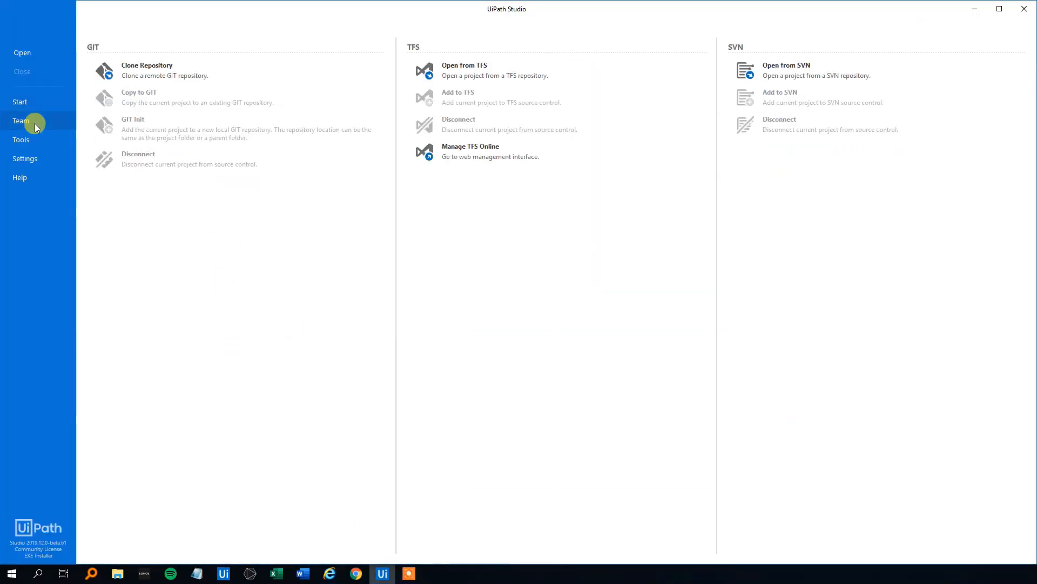
mouse_move(178, 74)
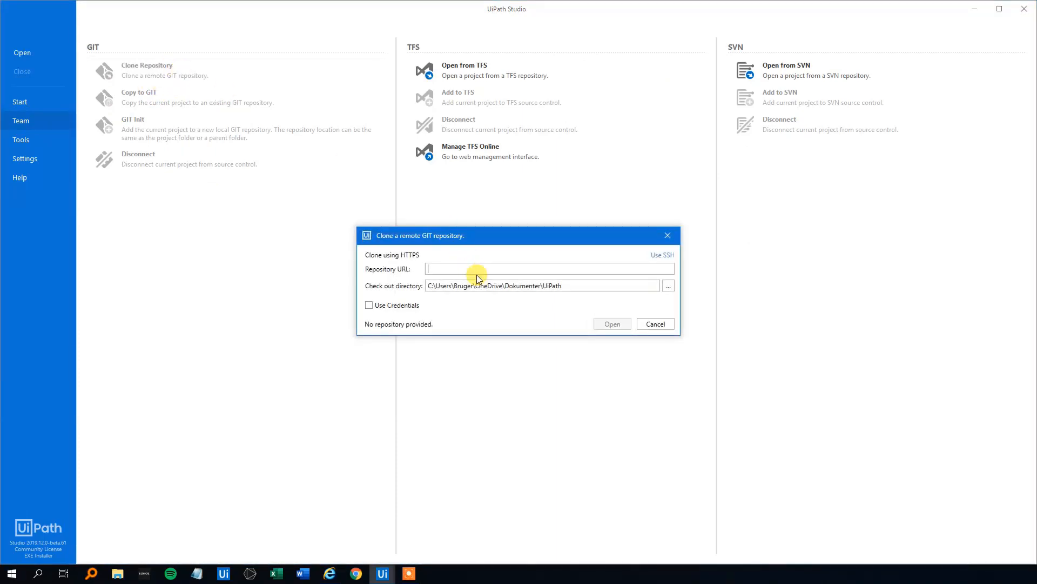
text(https://github.com/UiPath/ReFrameWork)
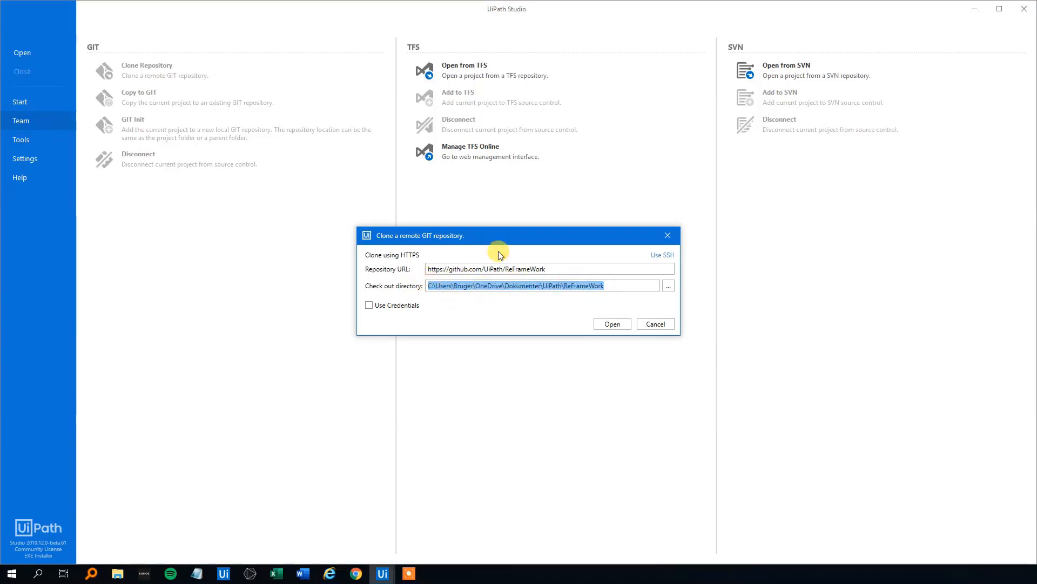
click(612, 323)
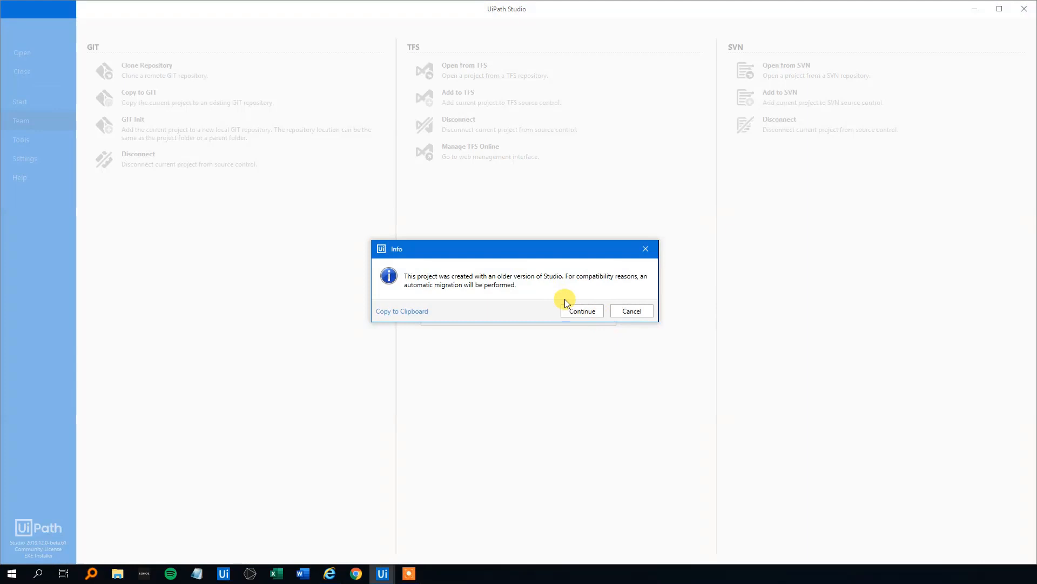
mouse_move(517, 281)
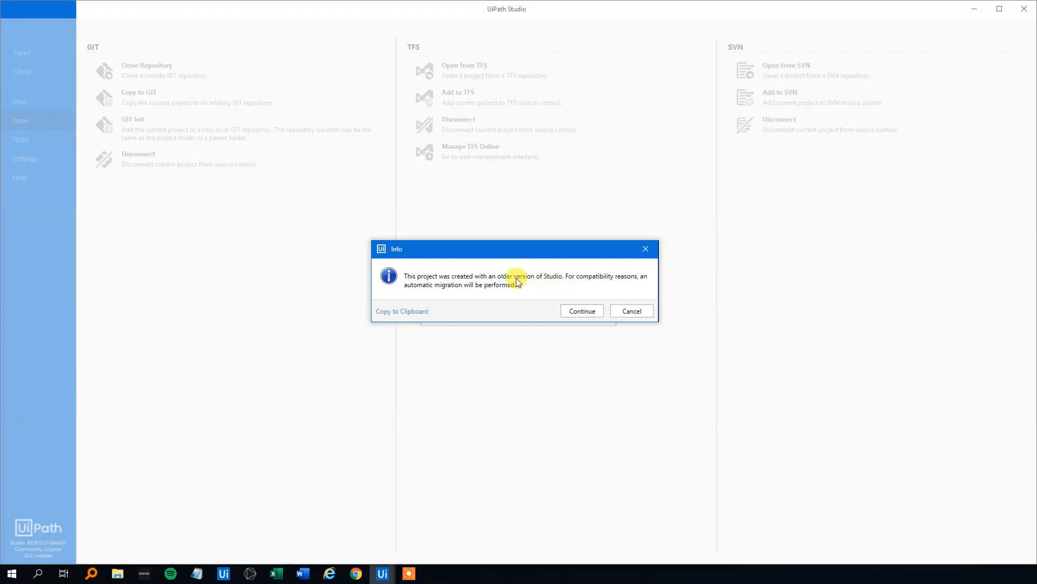
mouse_move(627, 285)
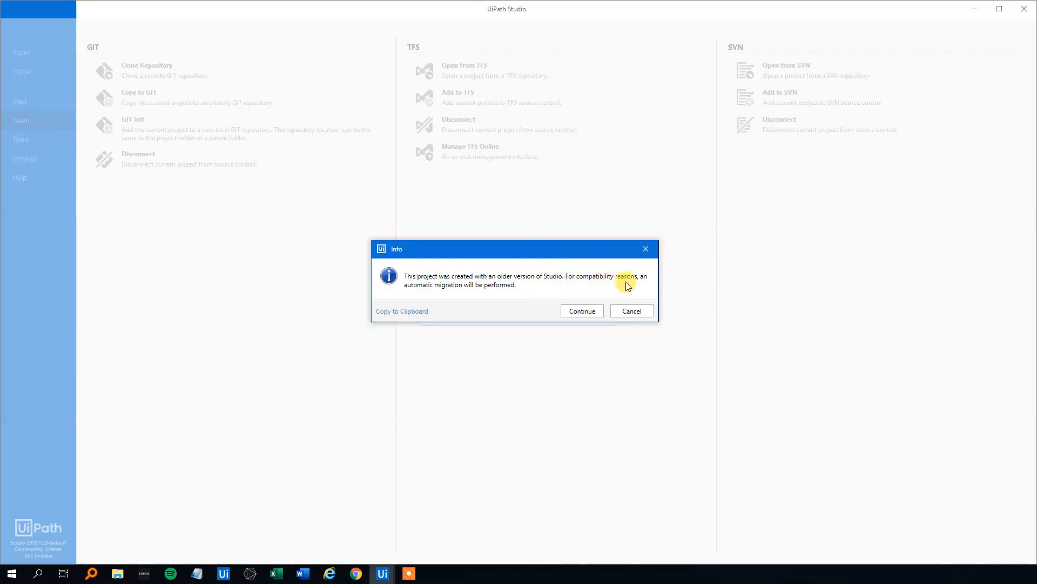
mouse_move(517, 292)
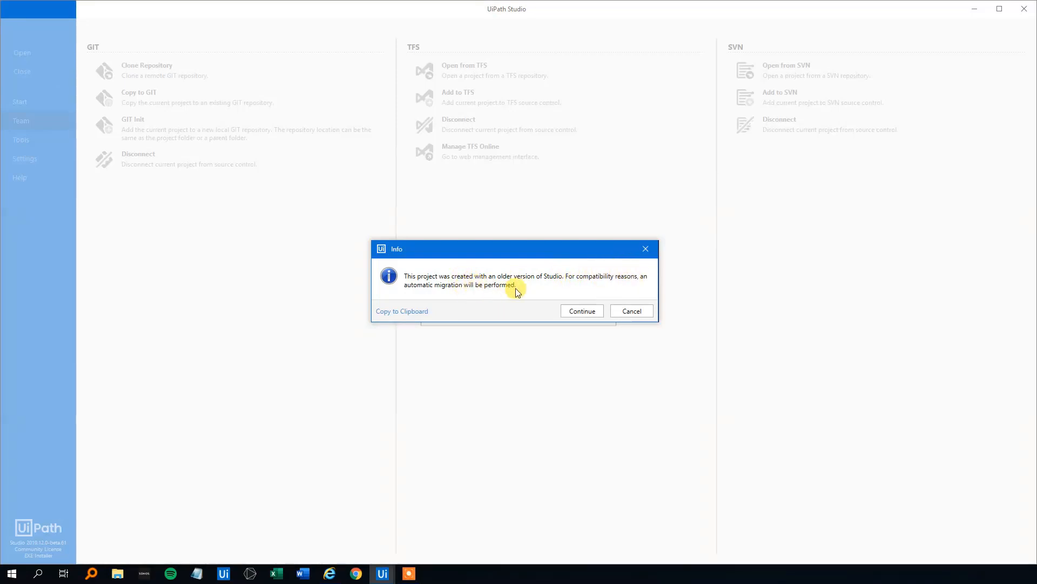
Step: Accept the automatic migration so the ReFrameWork project loads in the Project panel
click(581, 311)
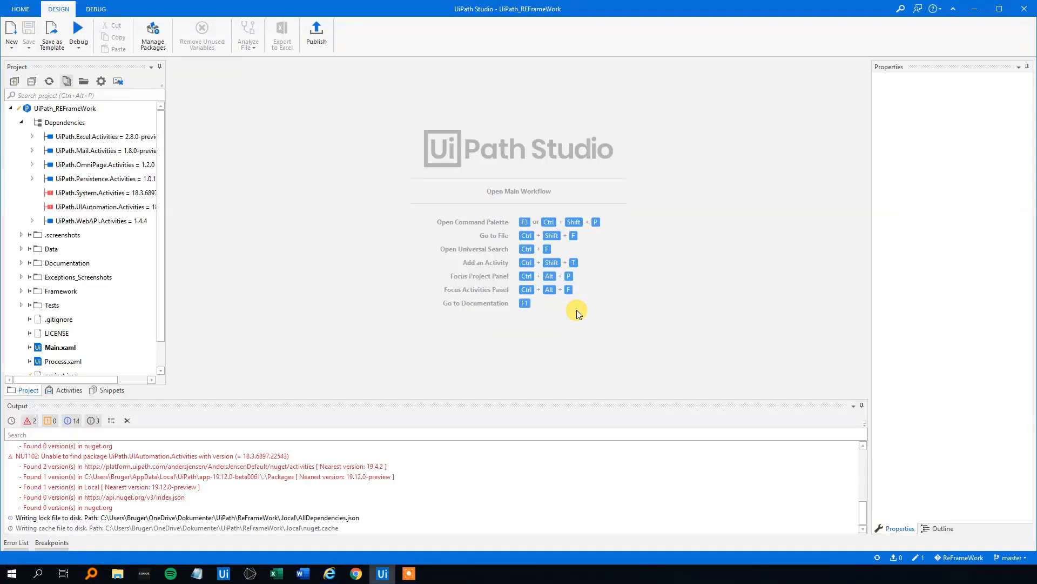
mouse_move(187, 182)
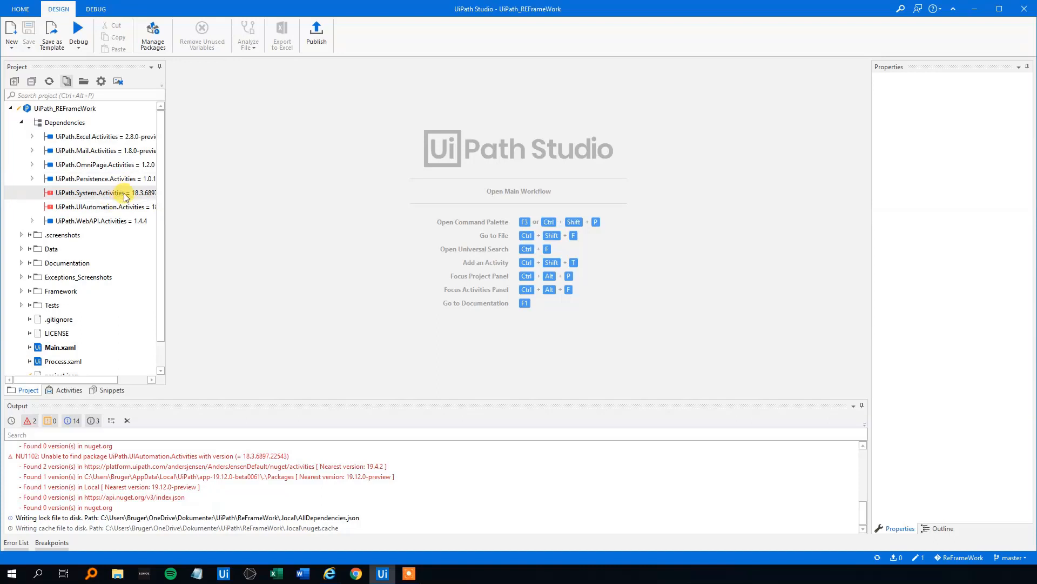
mouse_move(134, 257)
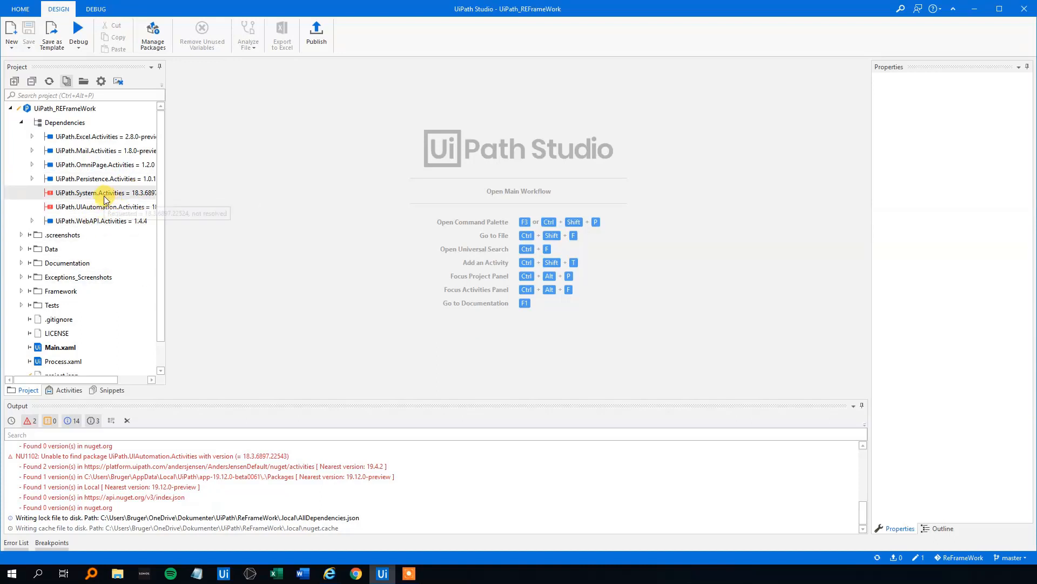
Step: Repair the UiPath.System.Activities dependency and accept its license so it resolves to 19.4.0
right_click(103, 192)
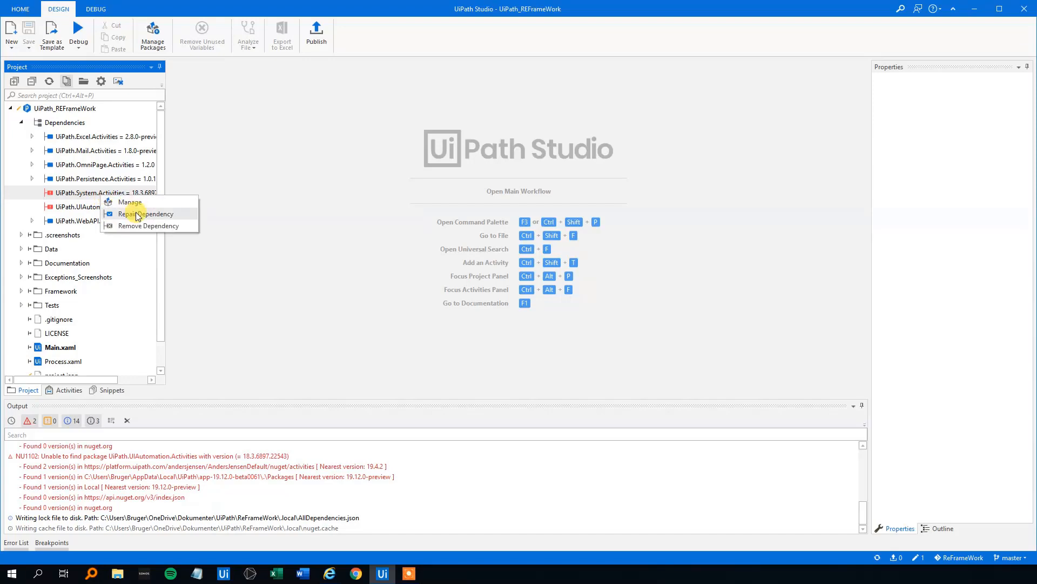
click(143, 213)
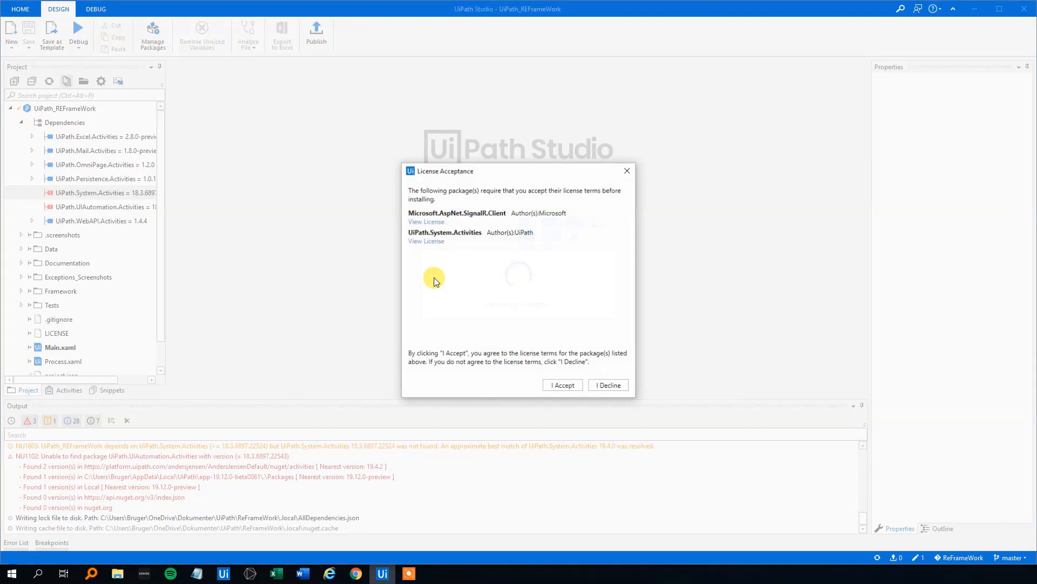
click(562, 385)
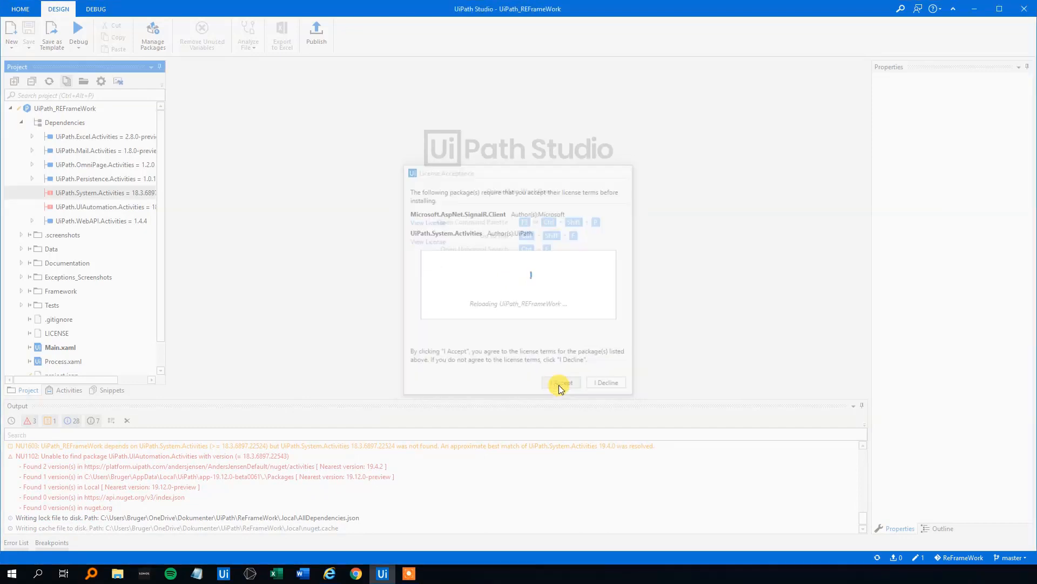
click(561, 381)
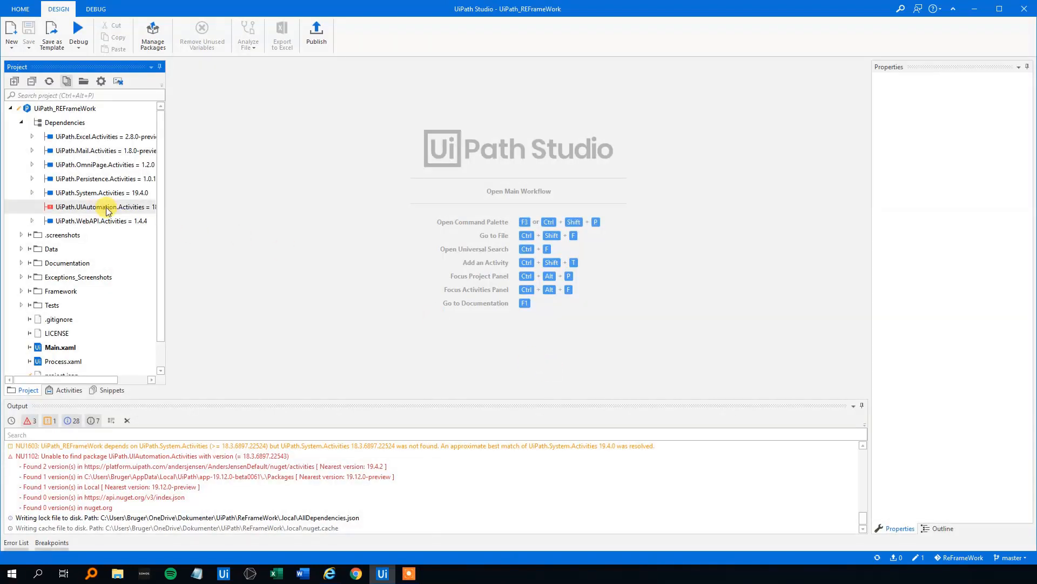
mouse_move(63, 205)
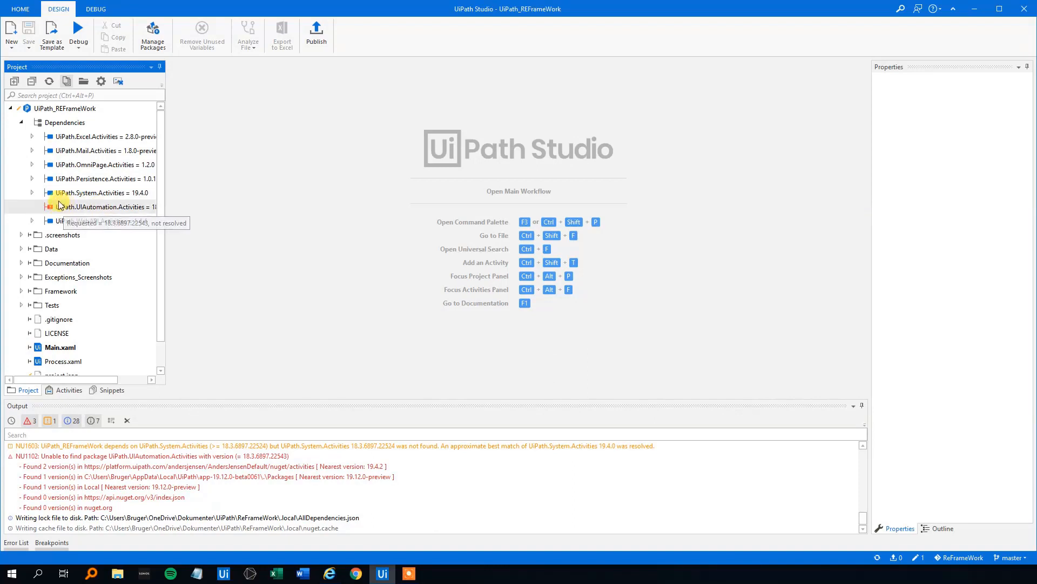
right_click(103, 206)
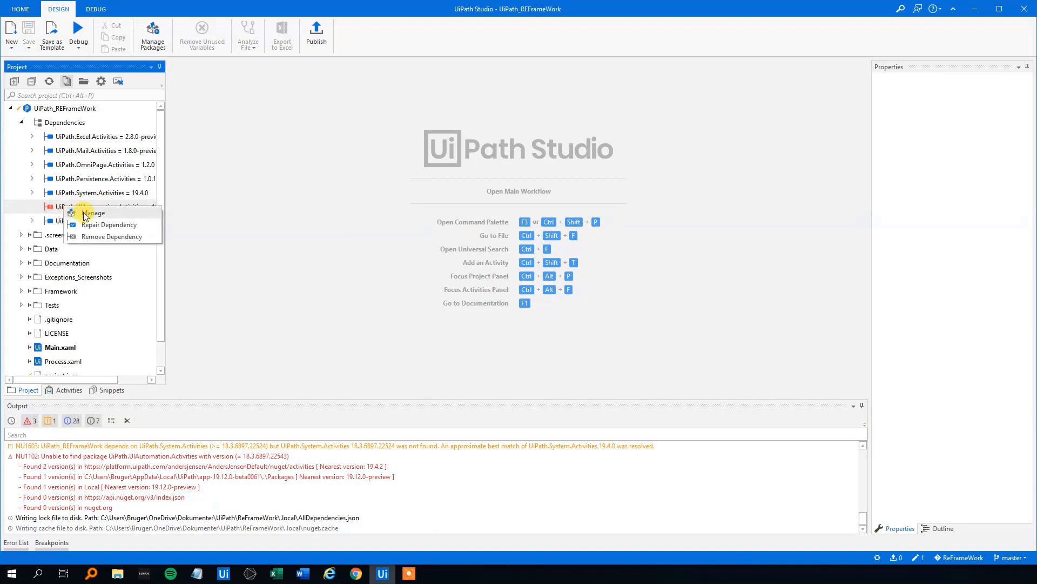
click(108, 224)
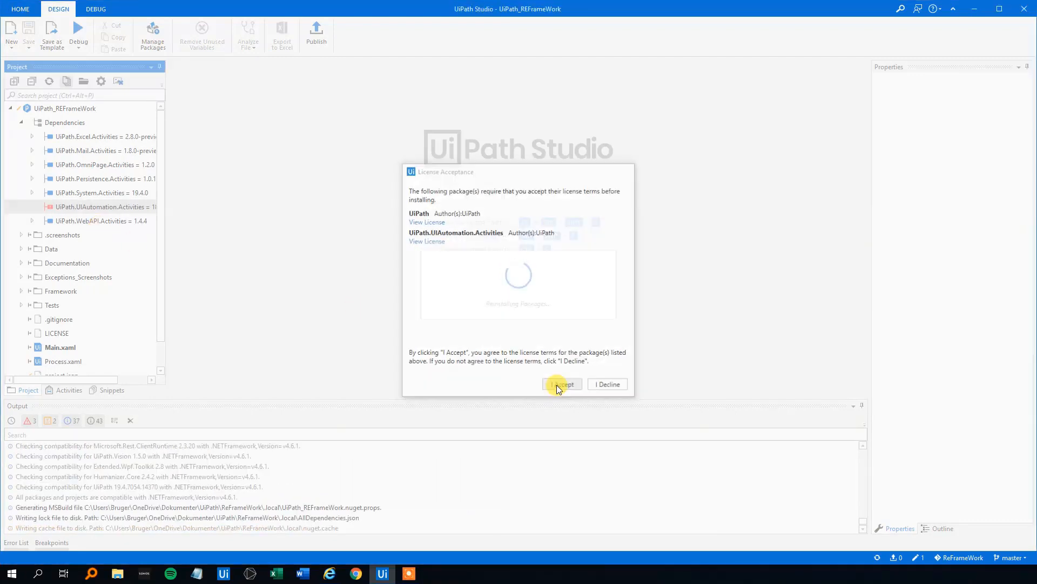
click(562, 383)
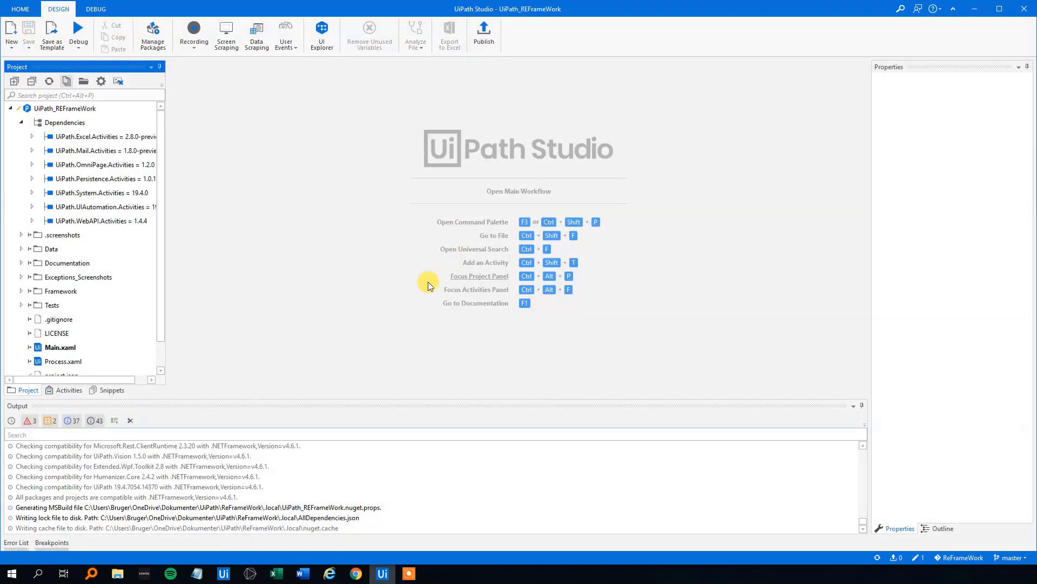
scroll(down, 3)
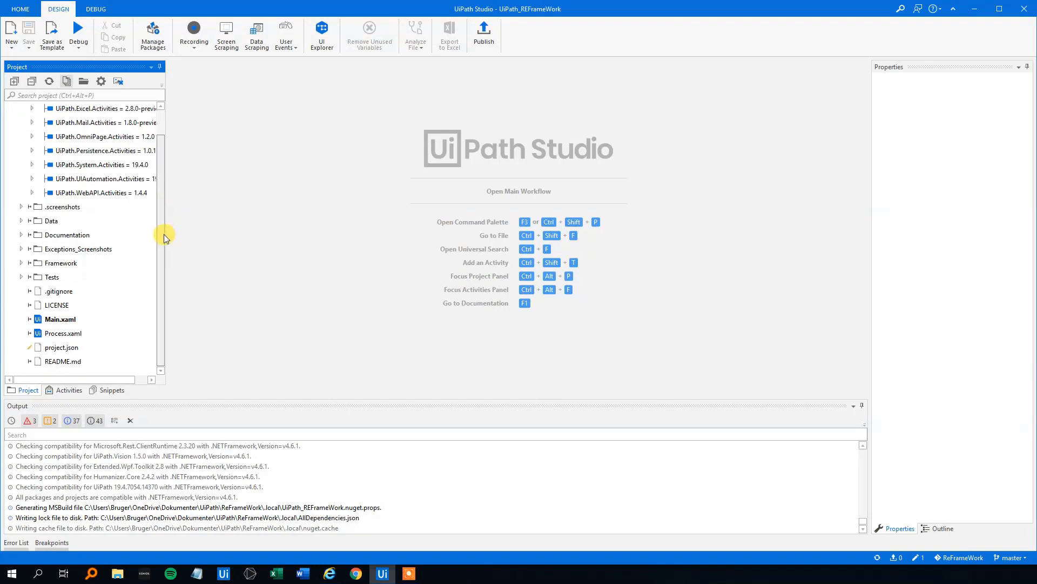
scroll(up, 3)
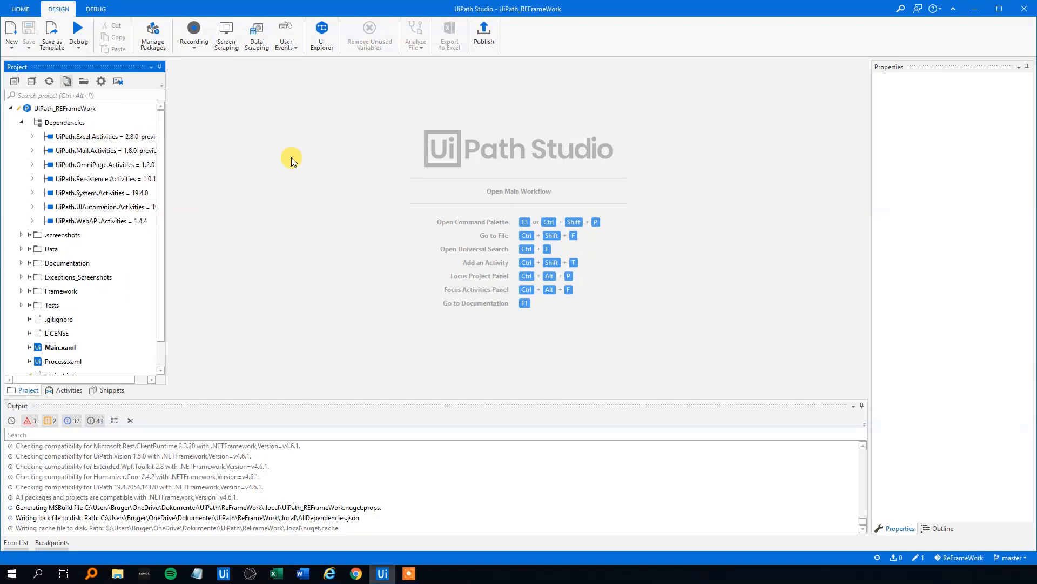
mouse_move(518, 191)
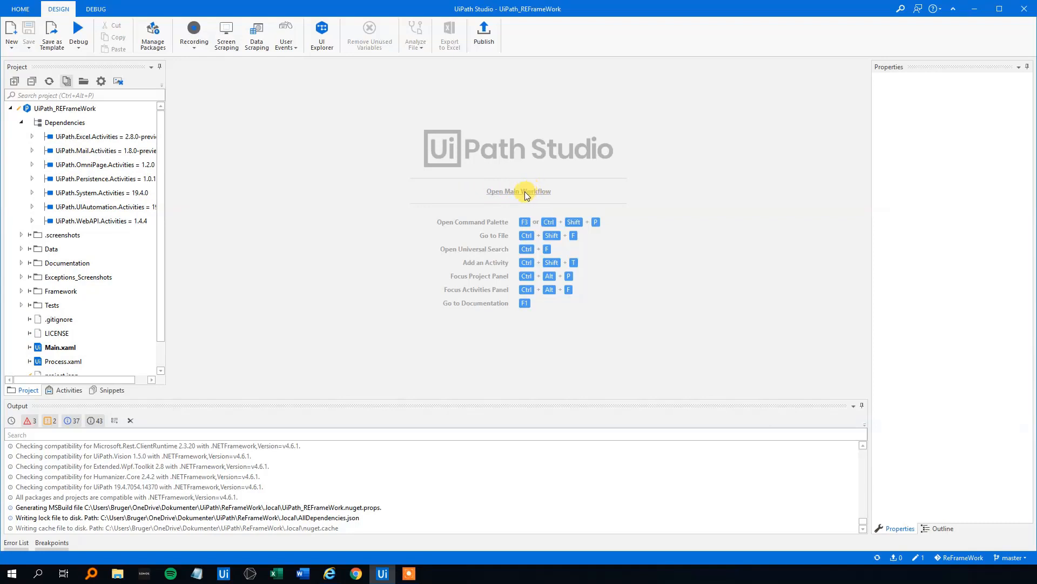
mouse_move(552, 202)
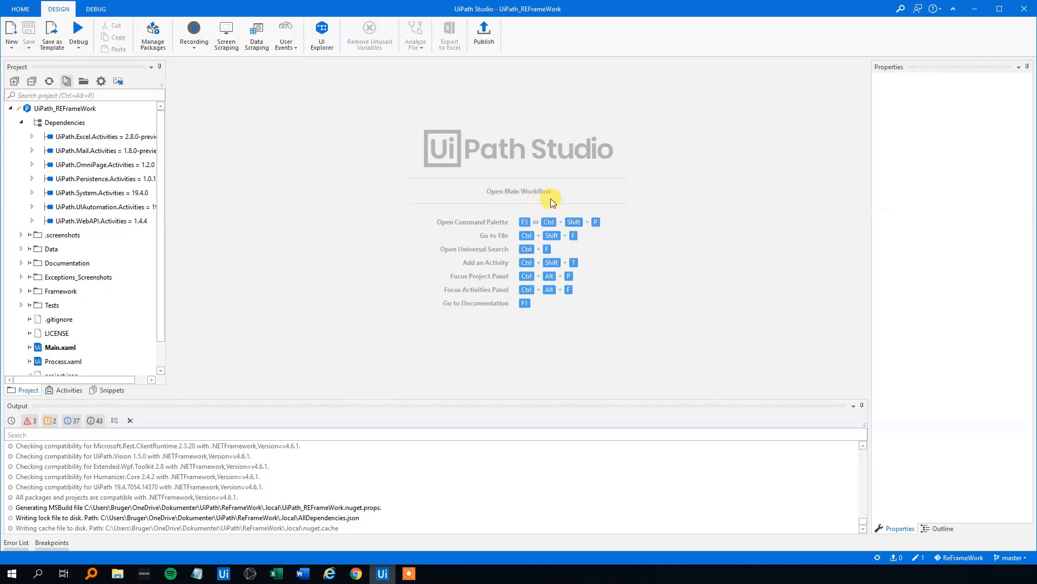
Step: Open Main.xaml's state machine diagram and hide the Output panel for more room
click(520, 191)
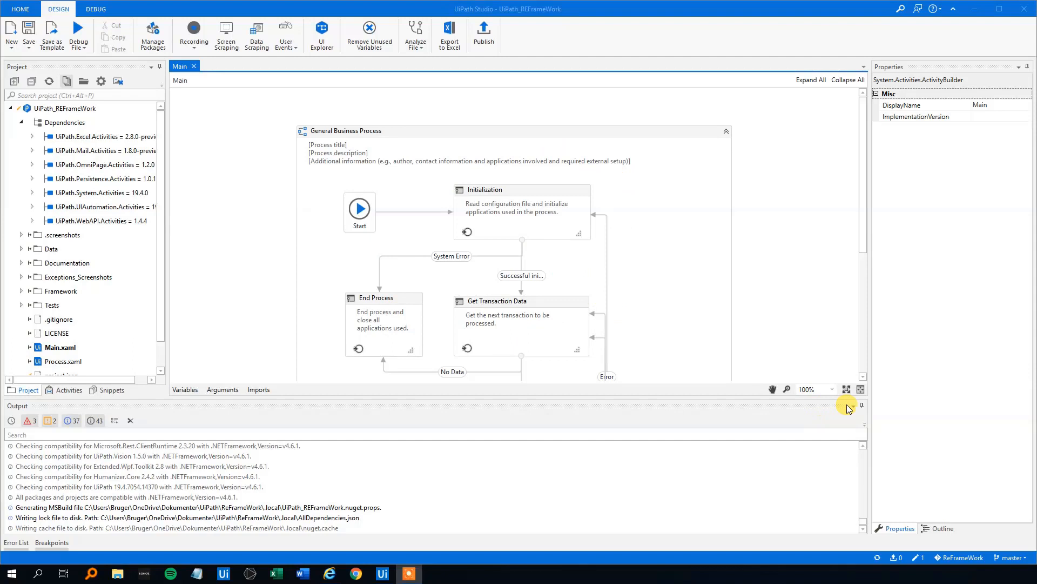
click(847, 404)
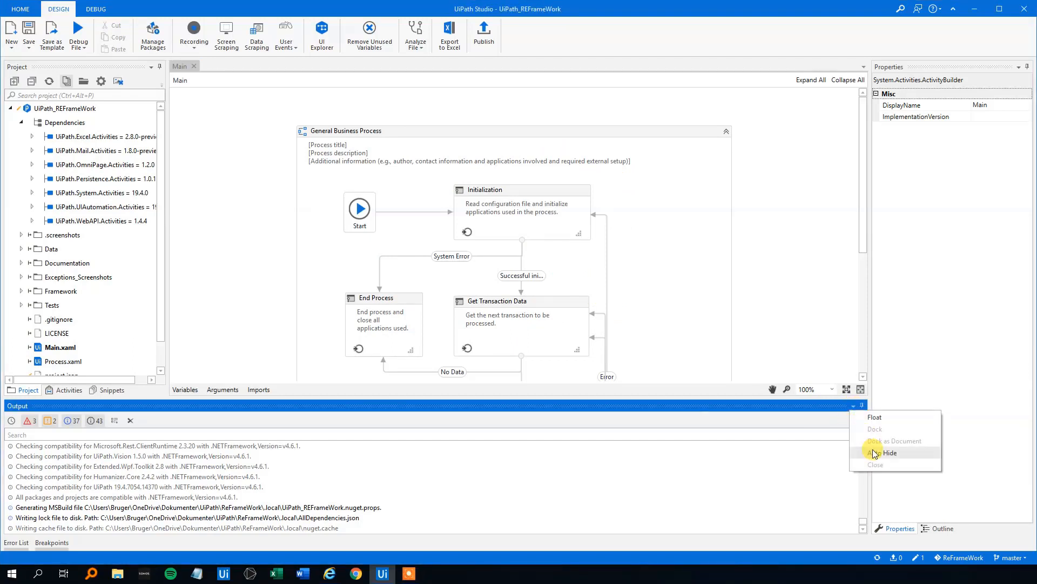
click(889, 451)
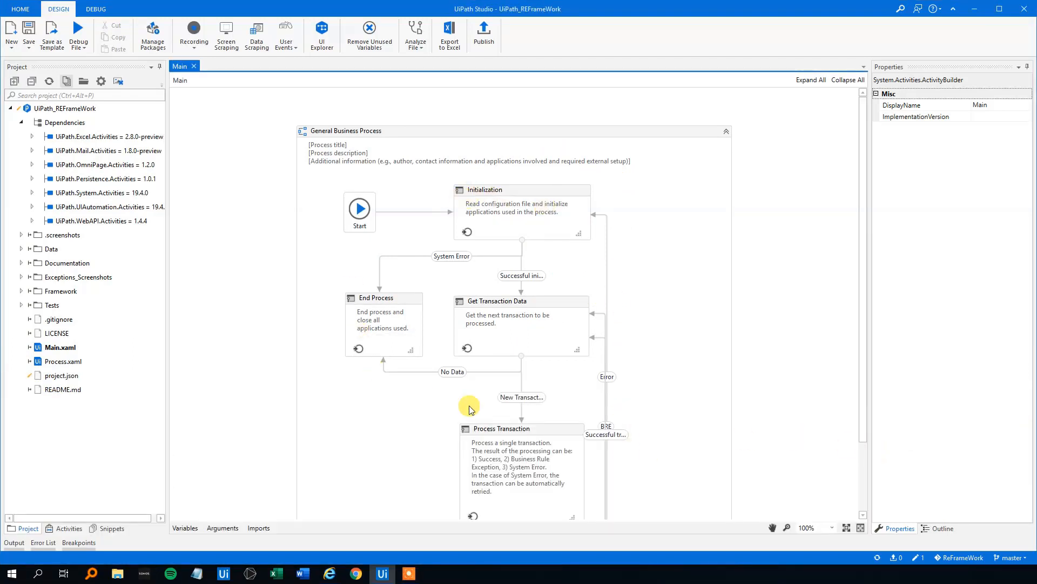
scroll(up, 3)
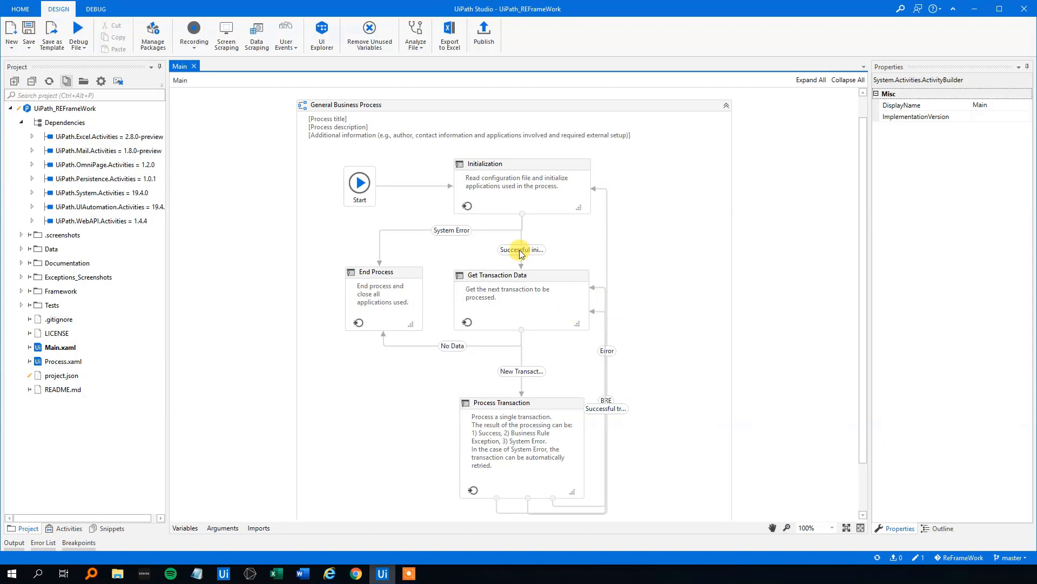
mouse_move(371, 175)
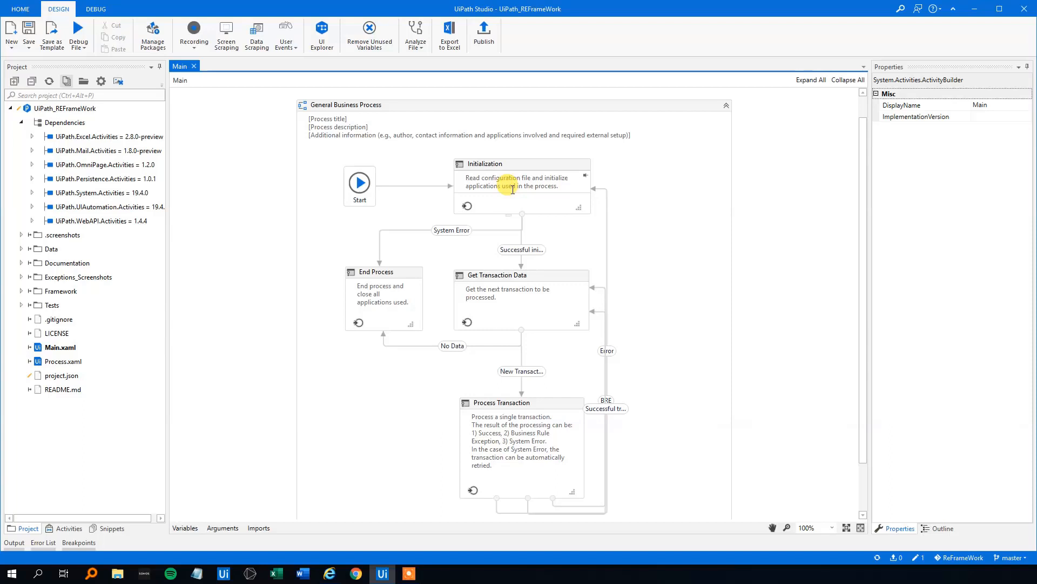
mouse_move(540, 219)
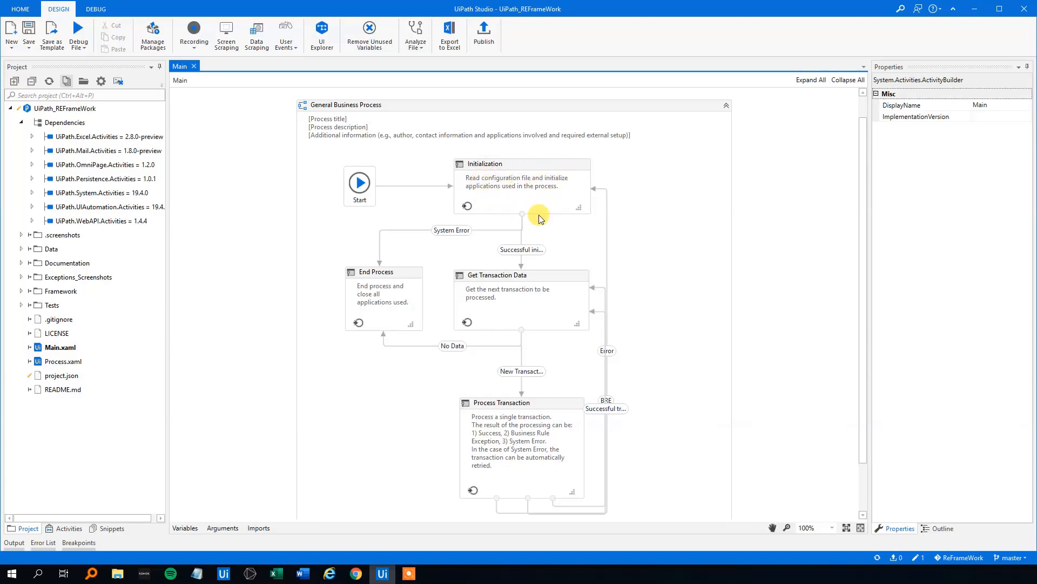
mouse_move(607, 218)
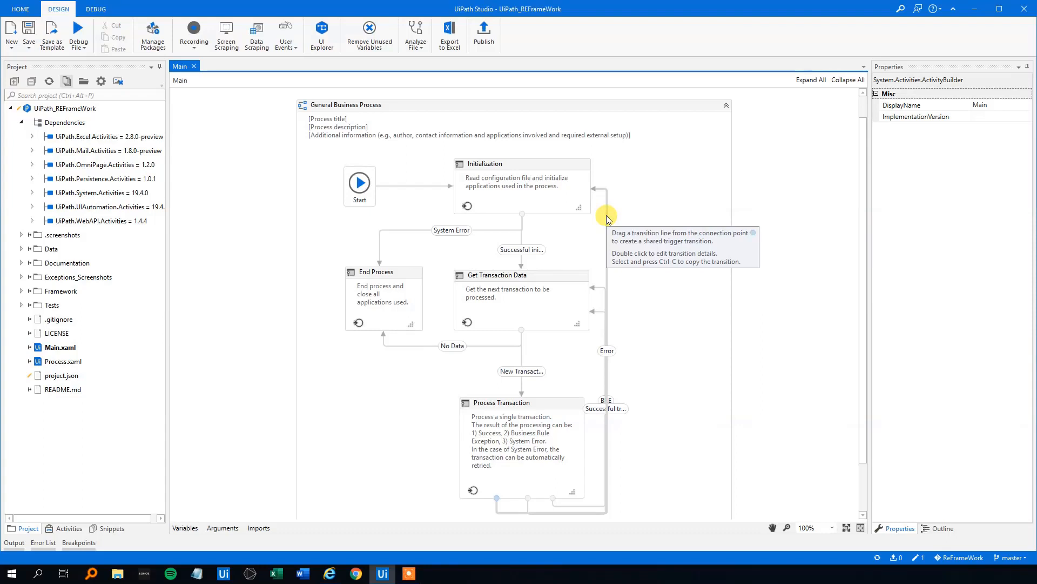
mouse_move(557, 204)
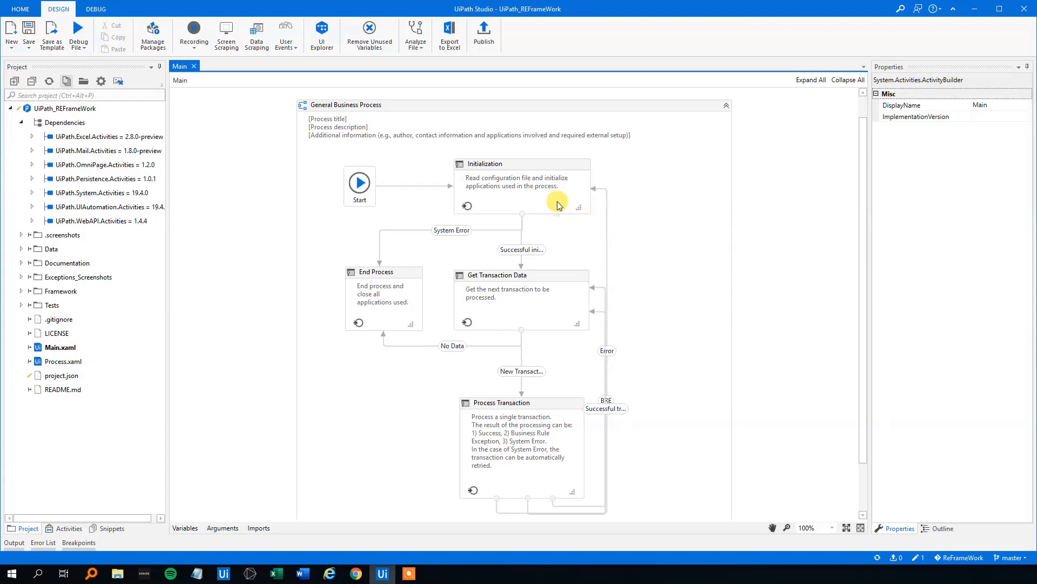
mouse_move(541, 161)
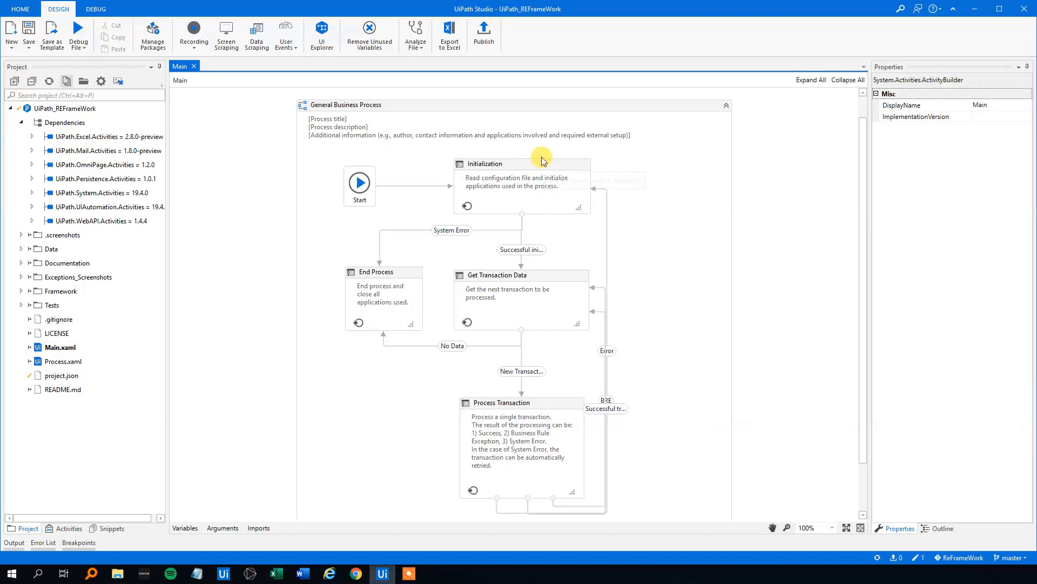
mouse_move(530, 208)
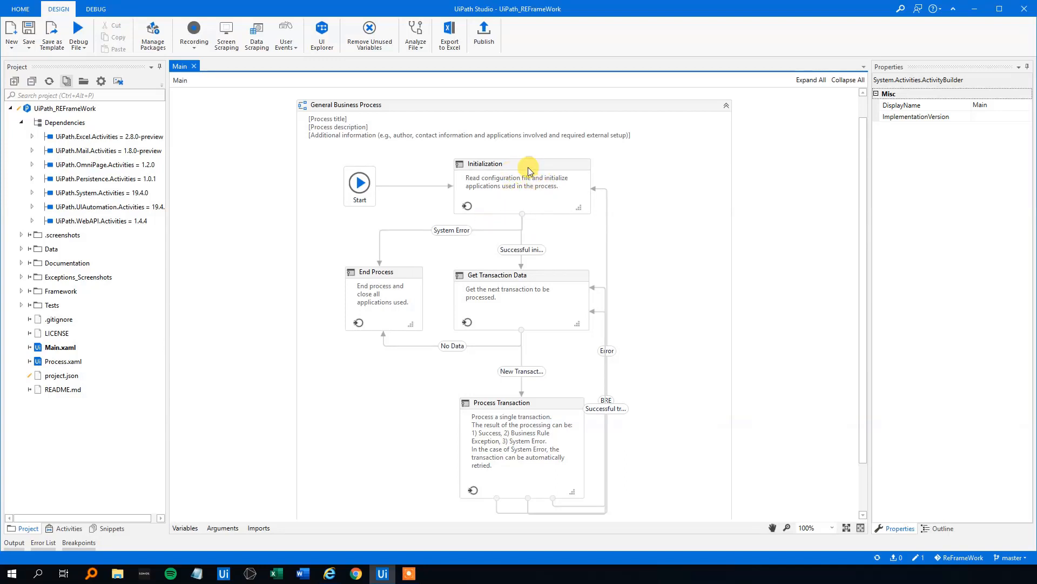
mouse_move(474, 222)
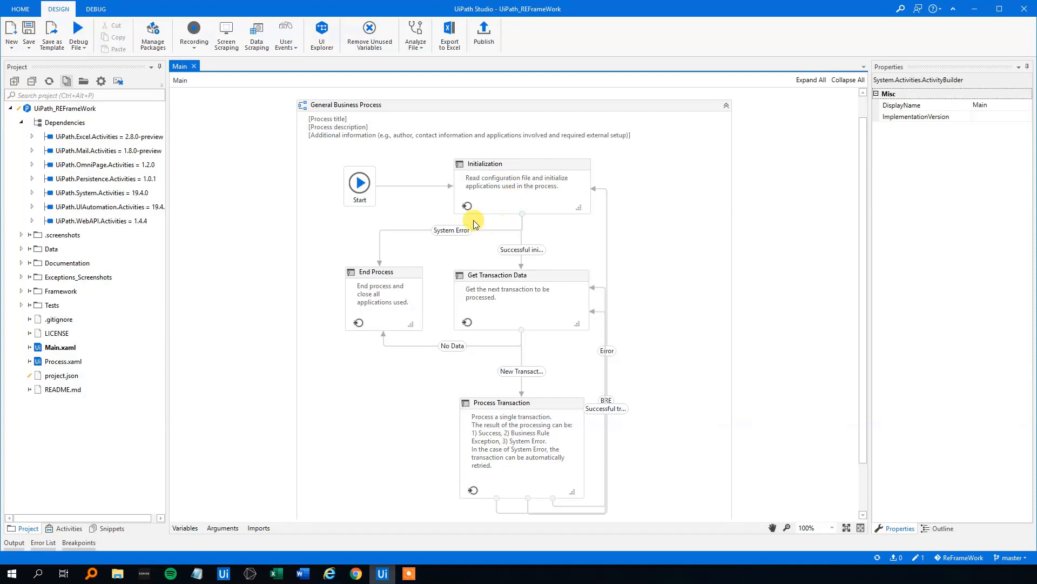
mouse_move(393, 285)
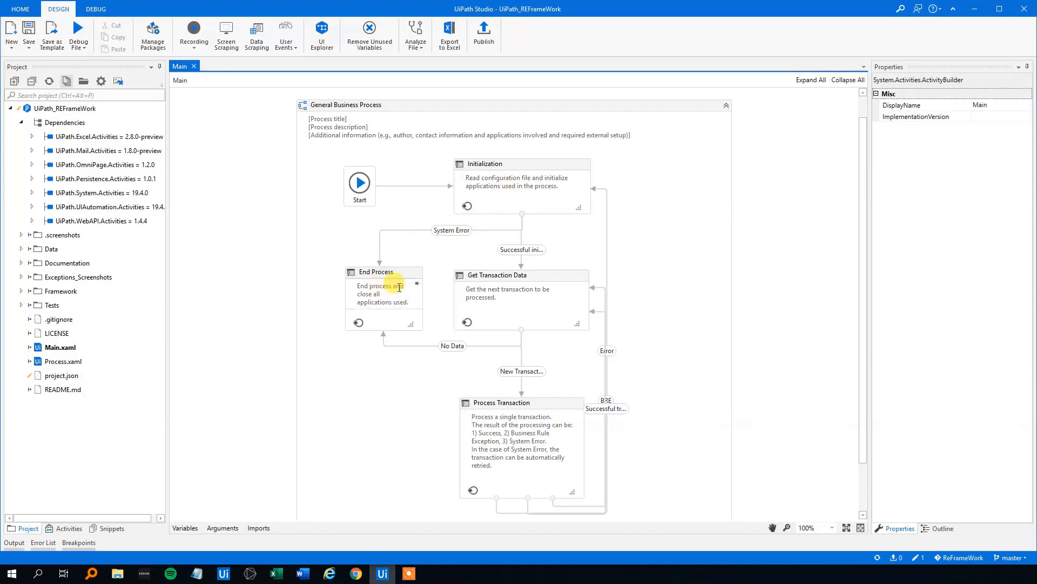
mouse_move(408, 274)
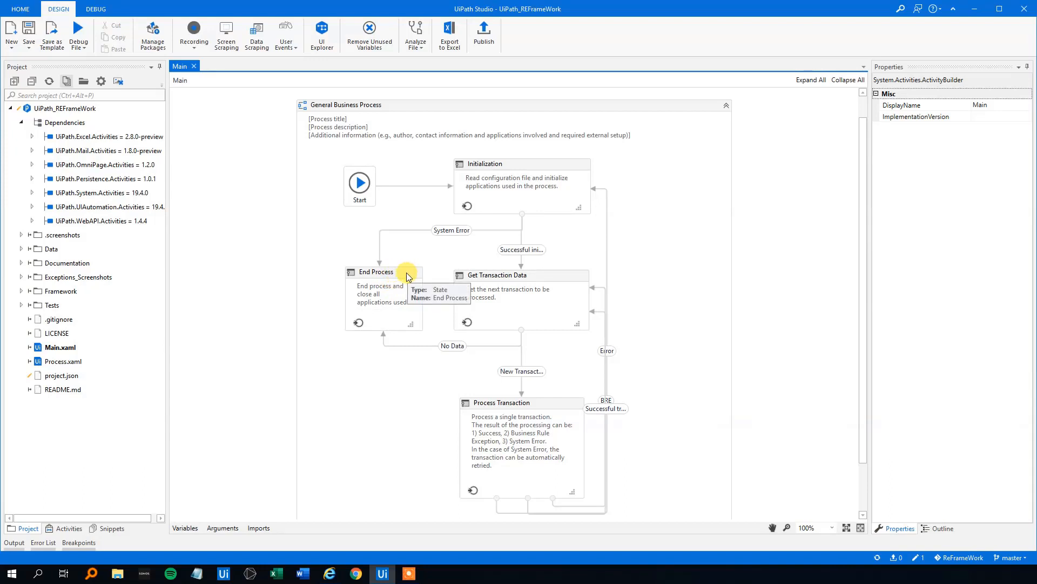
mouse_move(514, 167)
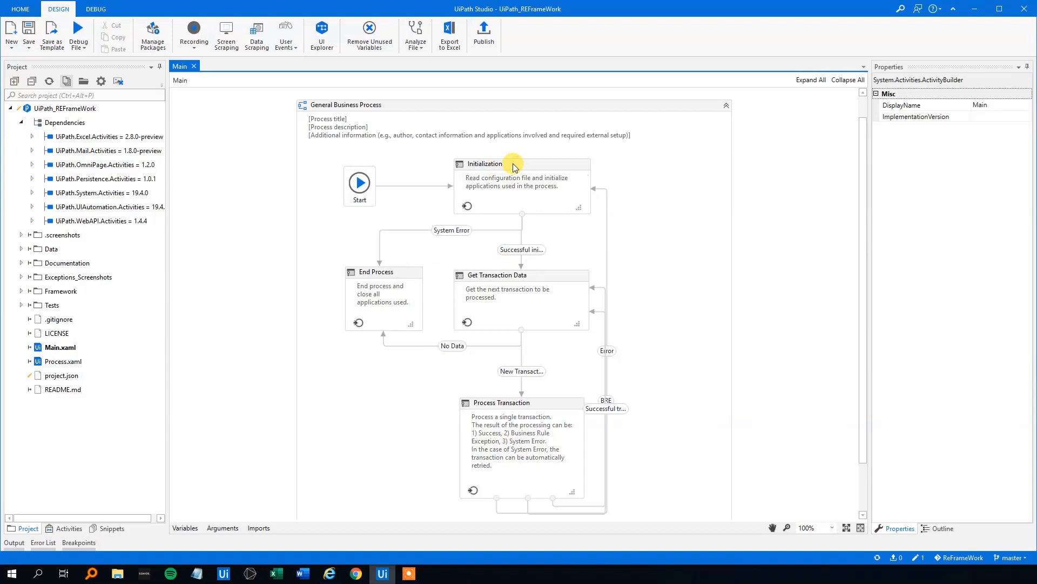
mouse_move(507, 283)
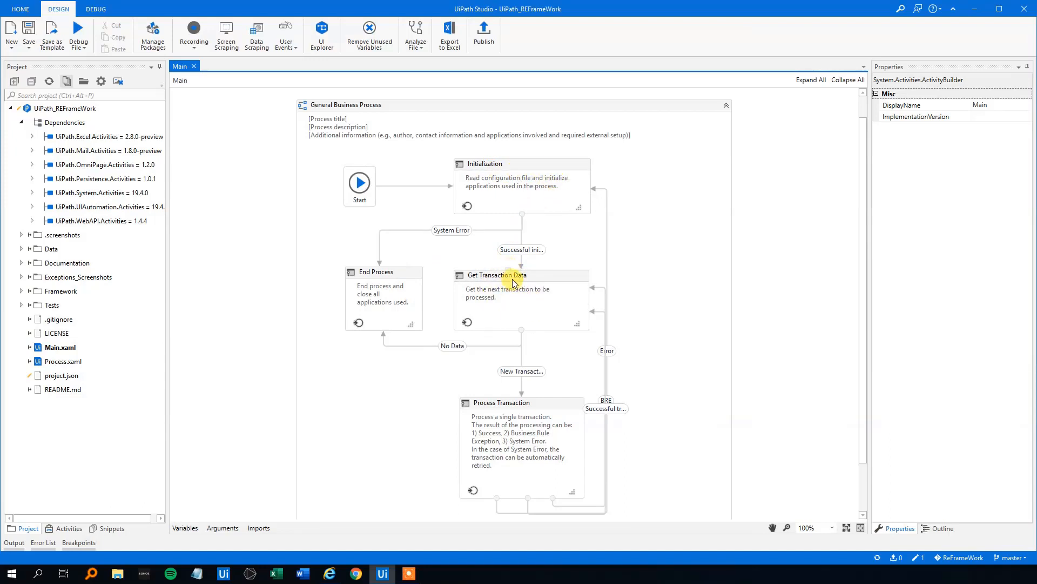
mouse_move(519, 278)
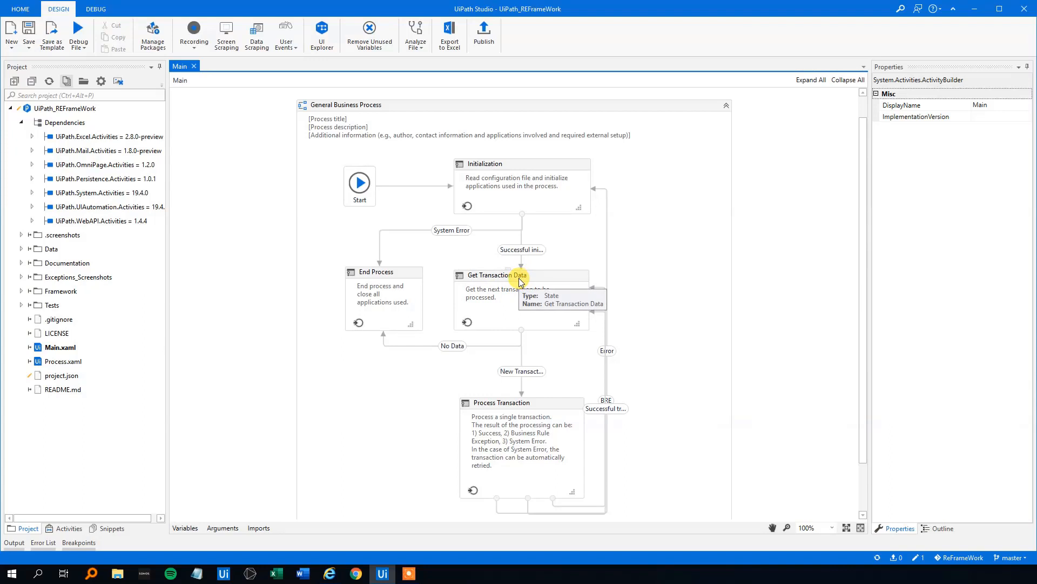
mouse_move(558, 272)
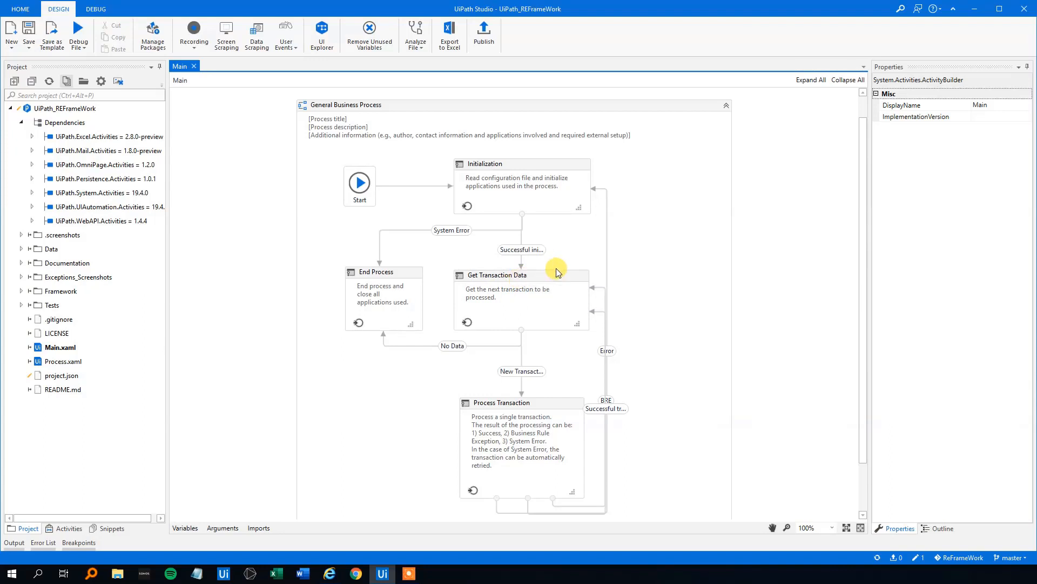
mouse_move(383, 346)
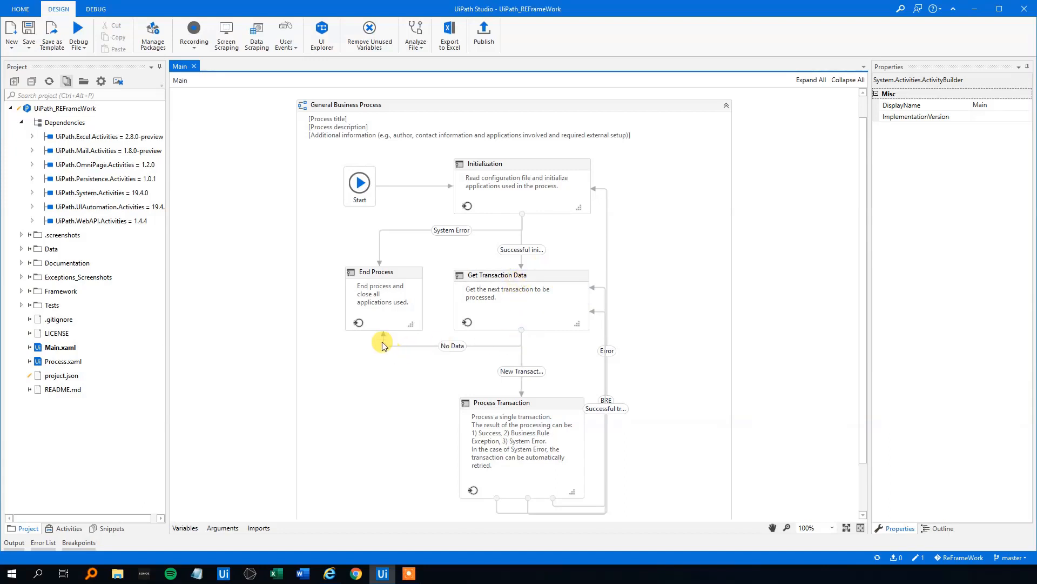
mouse_move(462, 359)
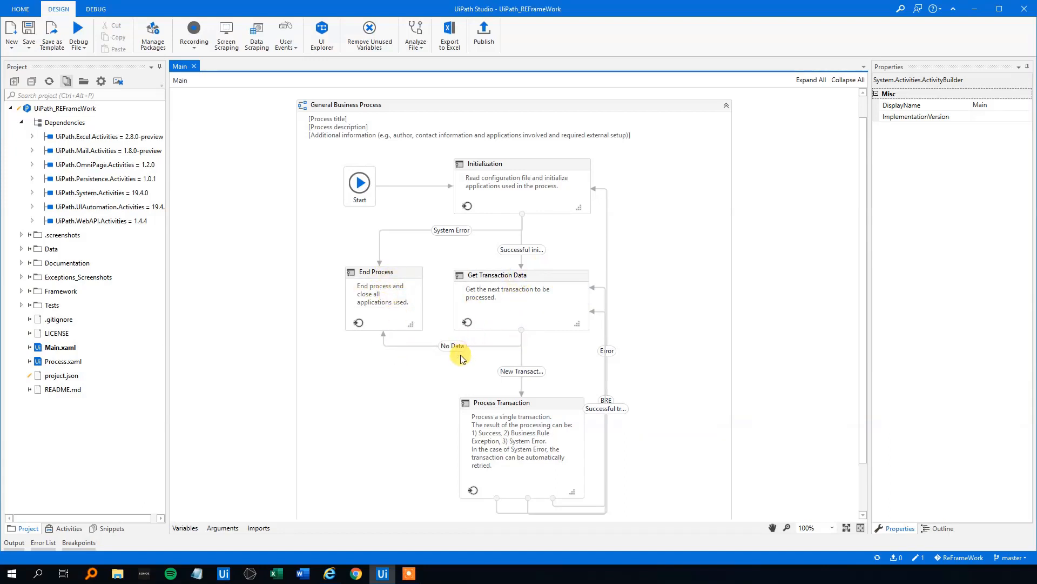
mouse_move(554, 375)
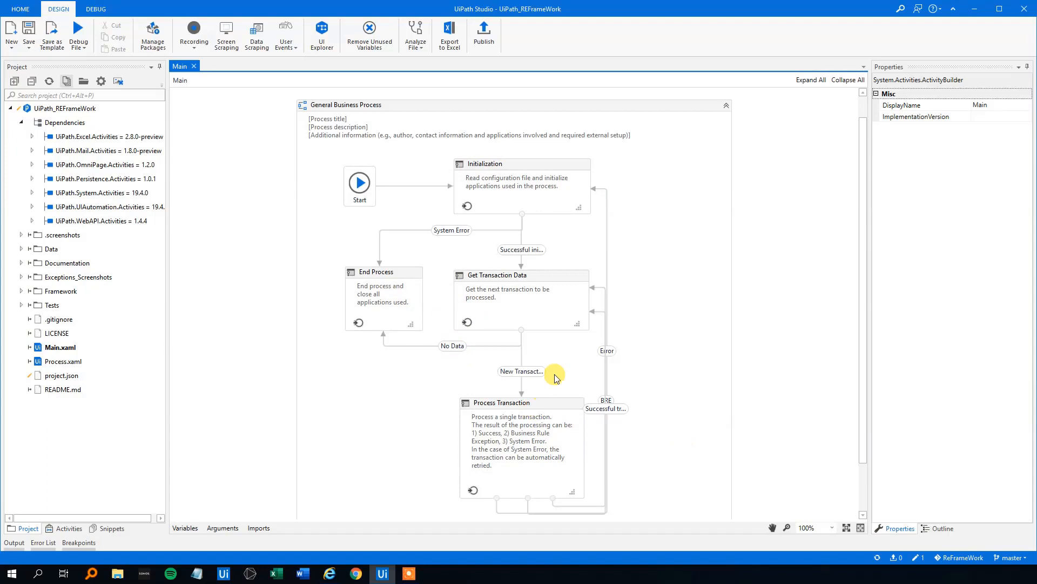
mouse_move(453, 294)
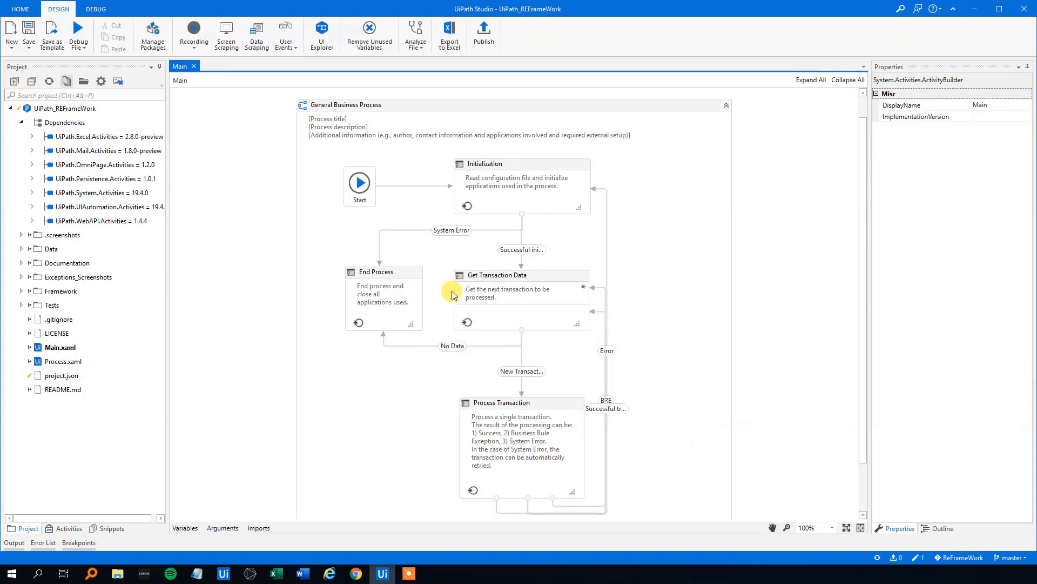
mouse_move(519, 287)
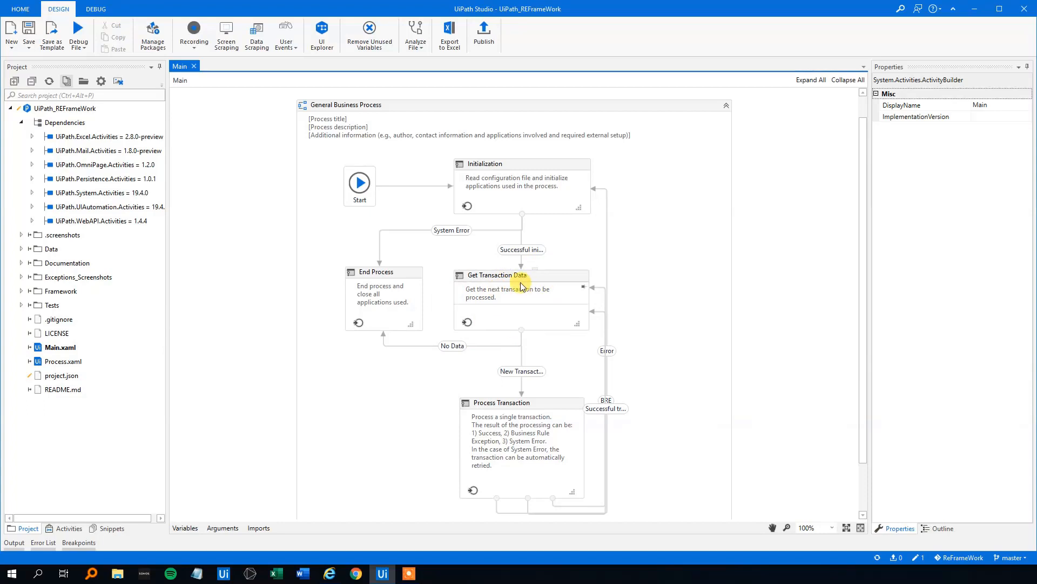
mouse_move(523, 403)
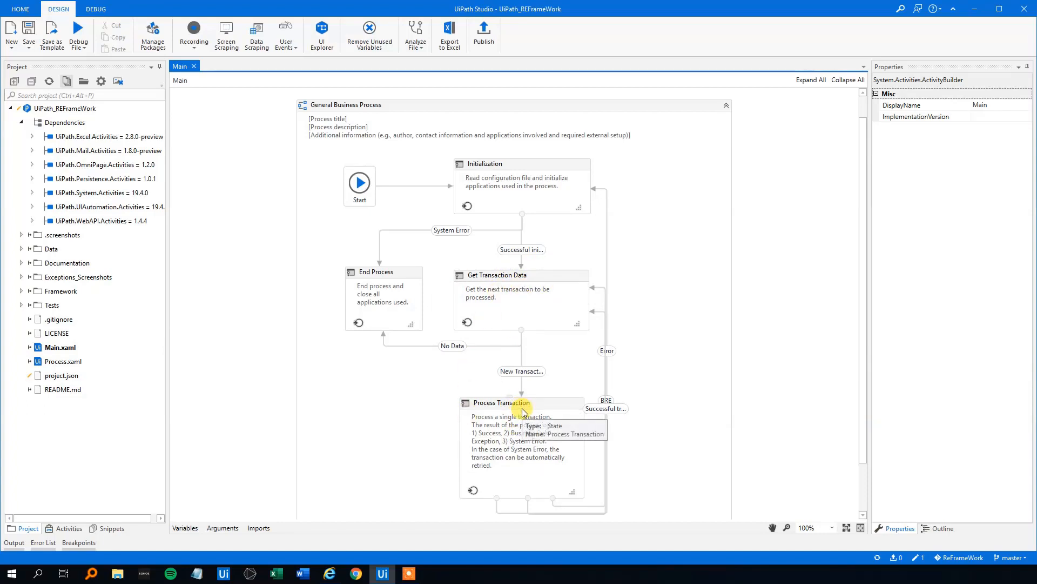
mouse_move(673, 437)
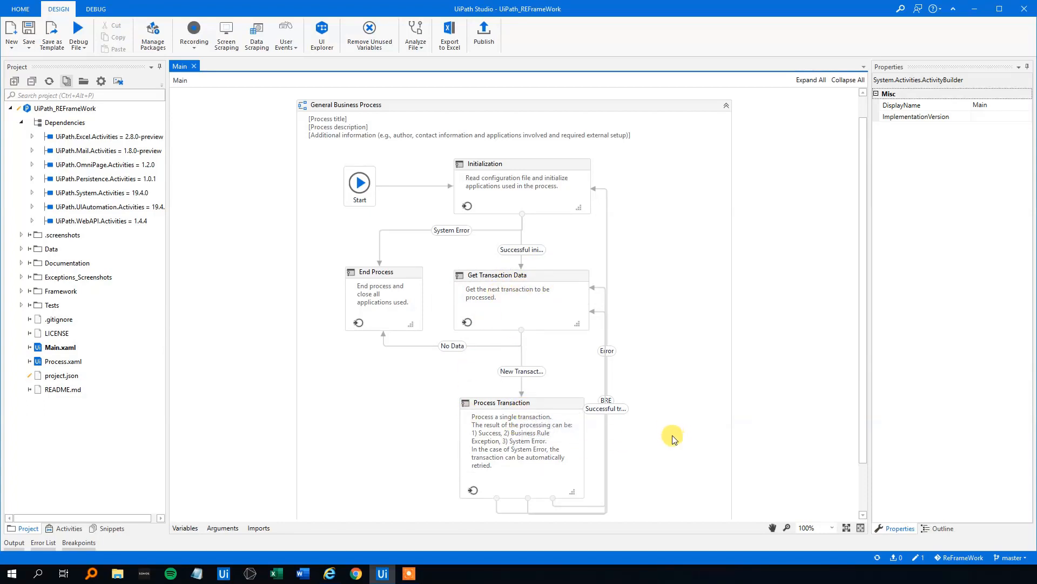
mouse_move(540, 403)
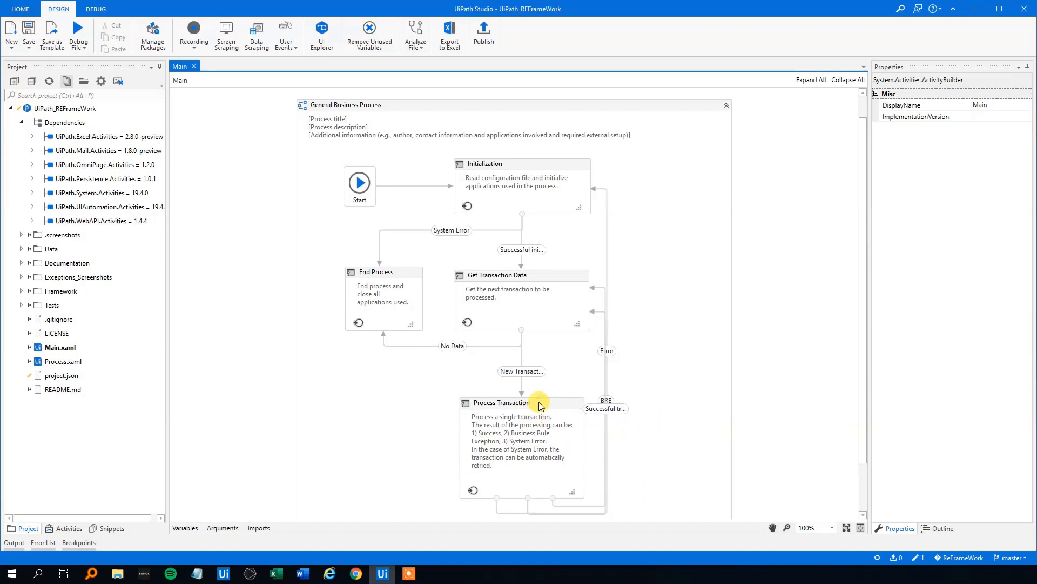
mouse_move(544, 404)
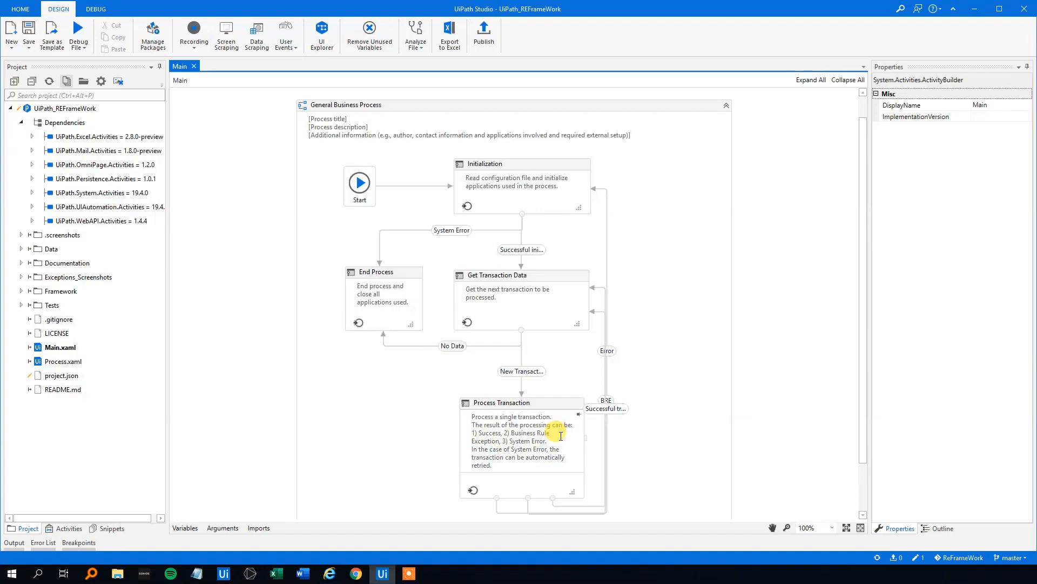
mouse_move(659, 202)
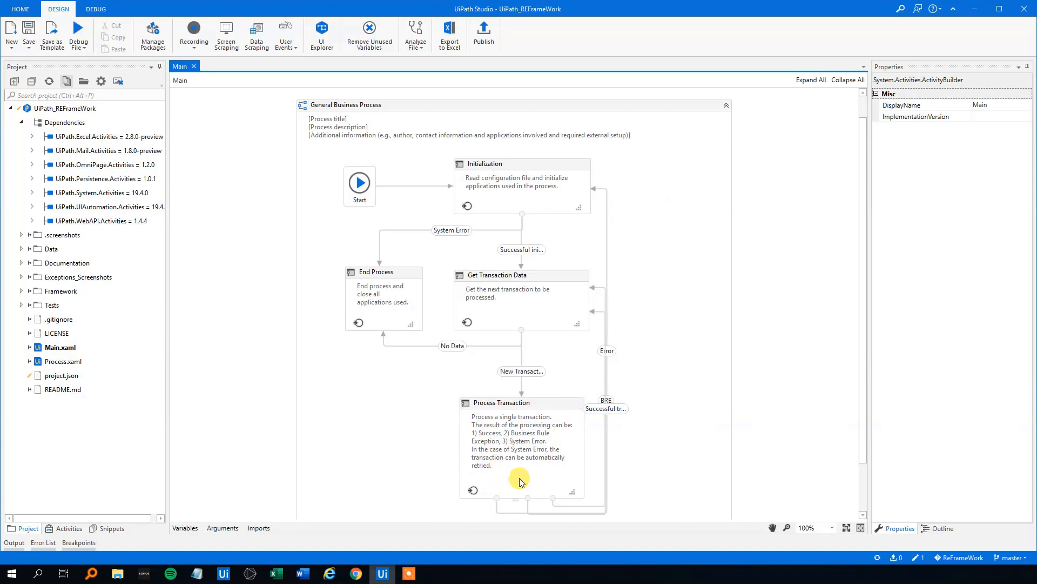
mouse_move(607, 278)
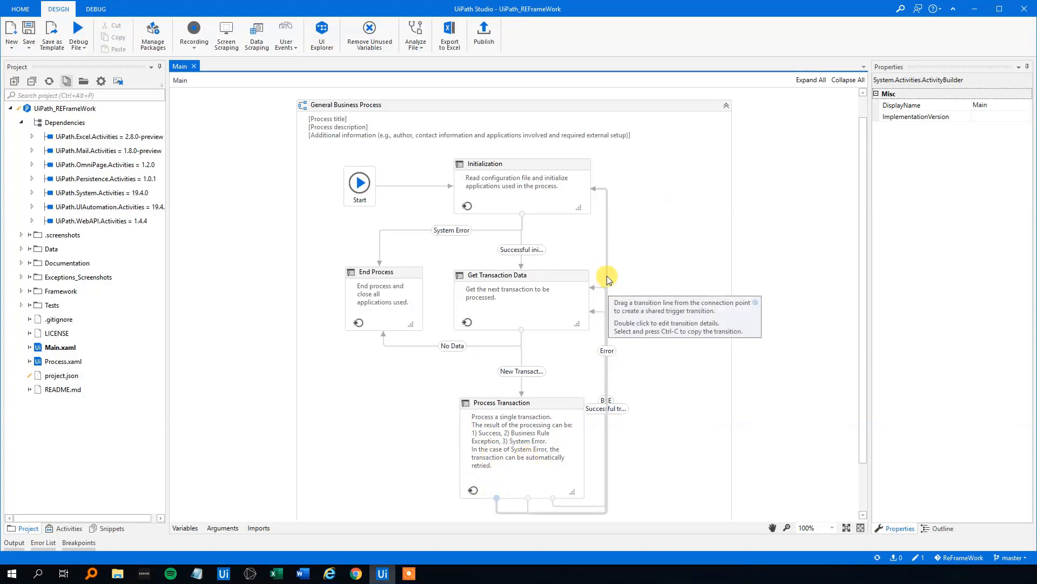
mouse_move(533, 510)
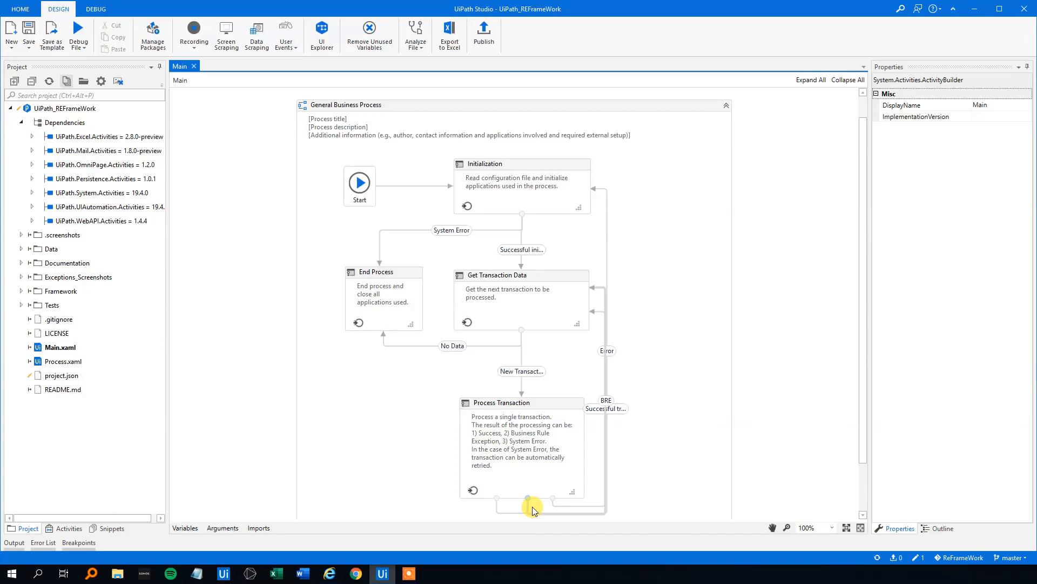
click(603, 409)
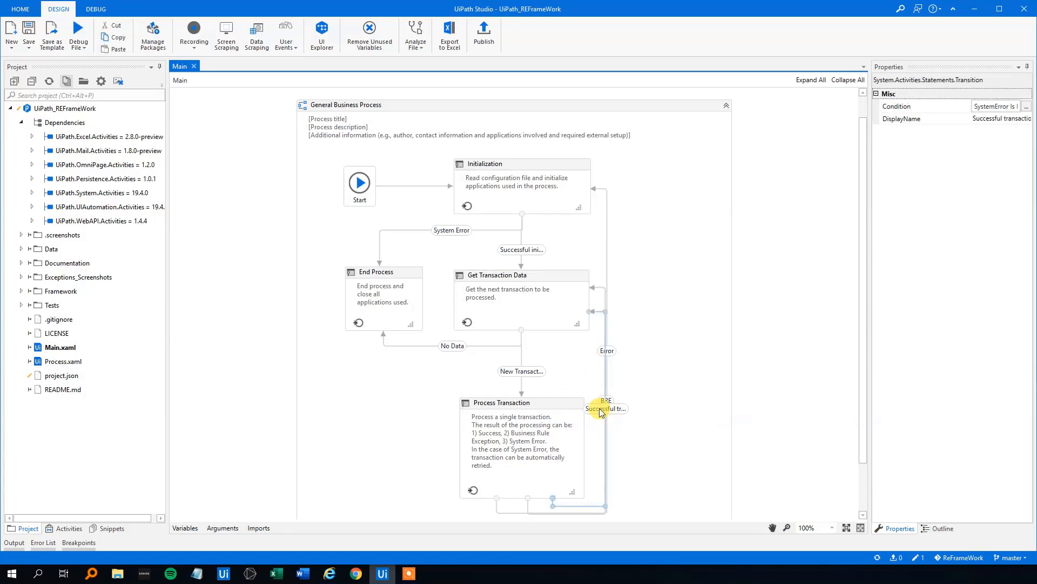
double_click(603, 409)
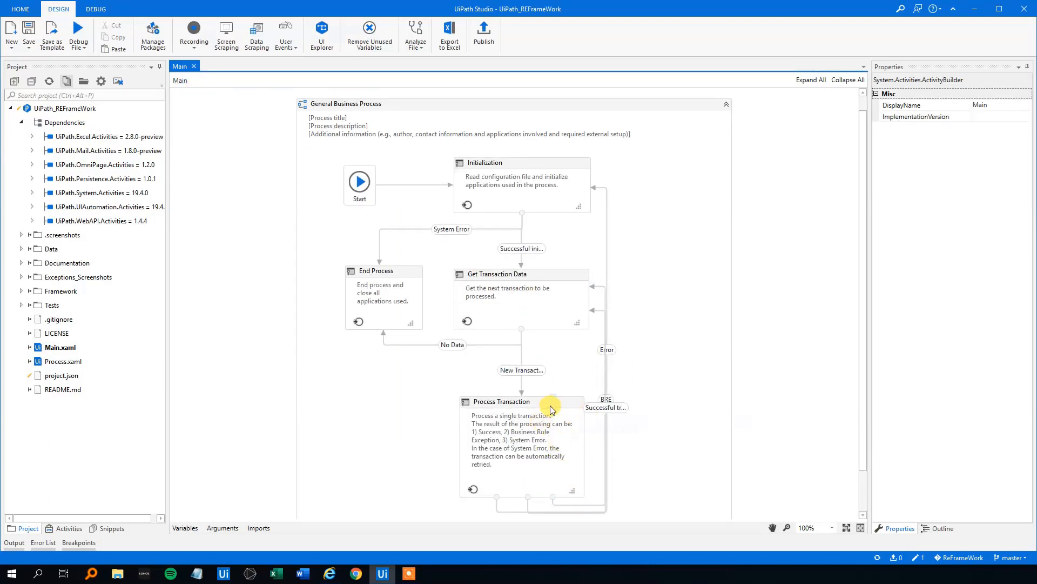
mouse_move(549, 408)
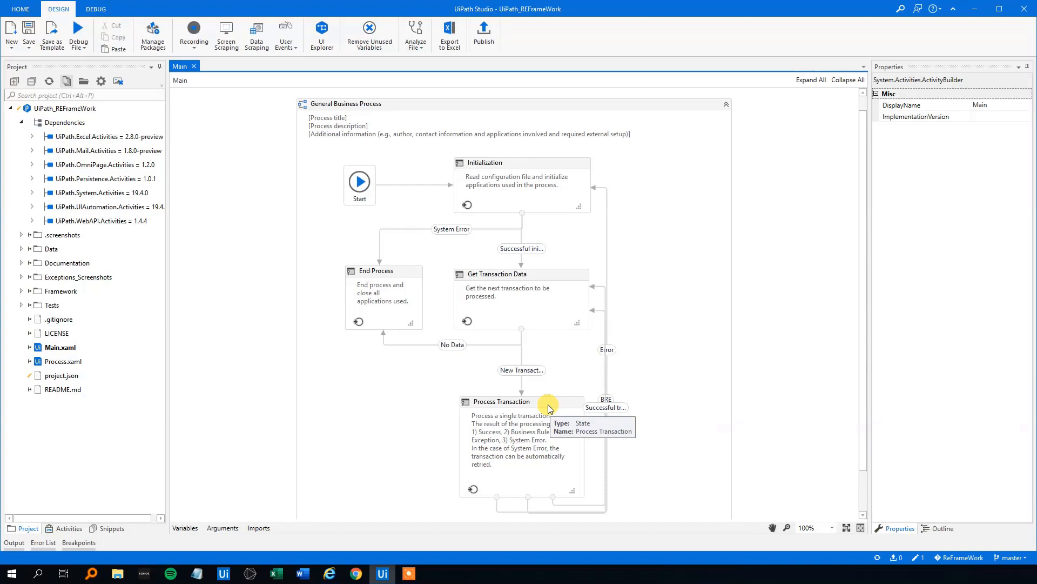
mouse_move(534, 320)
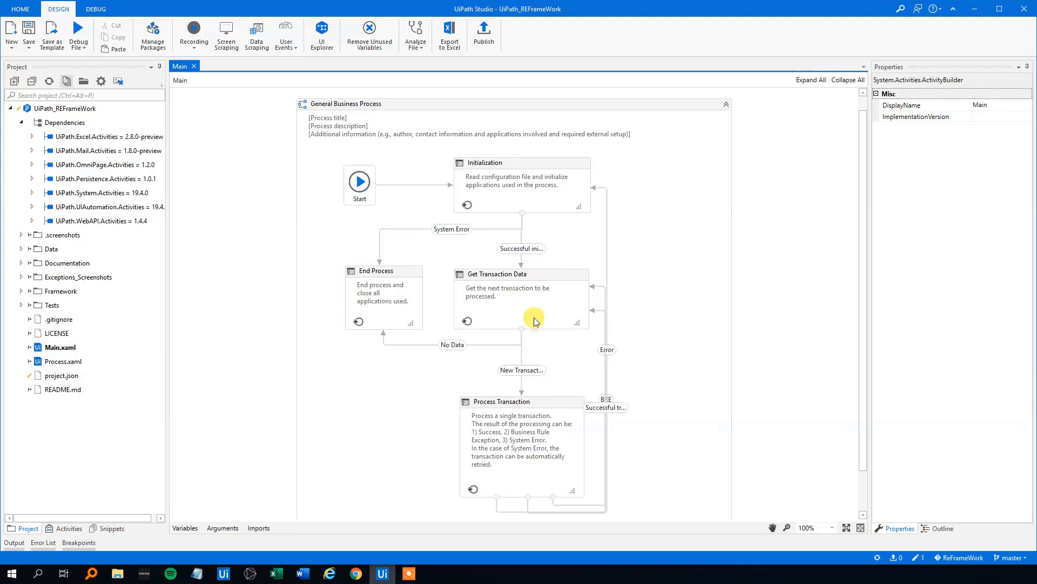
mouse_move(573, 364)
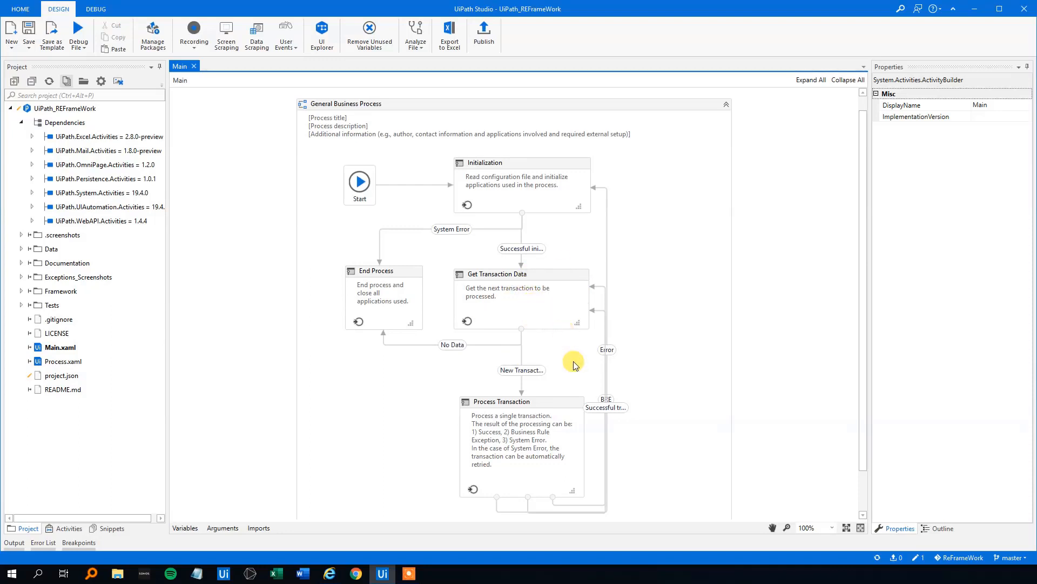
mouse_move(543, 414)
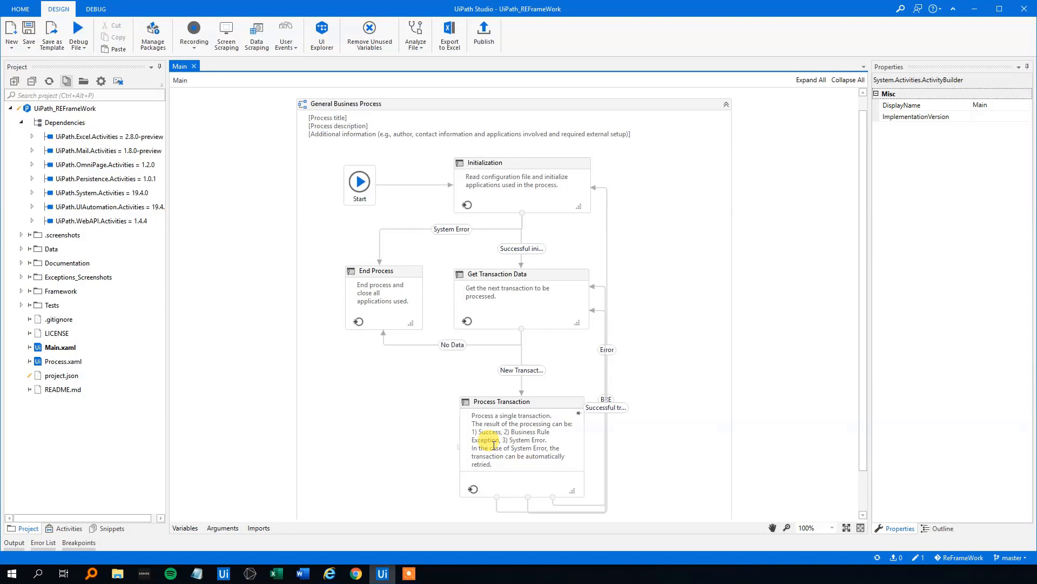
mouse_move(588, 203)
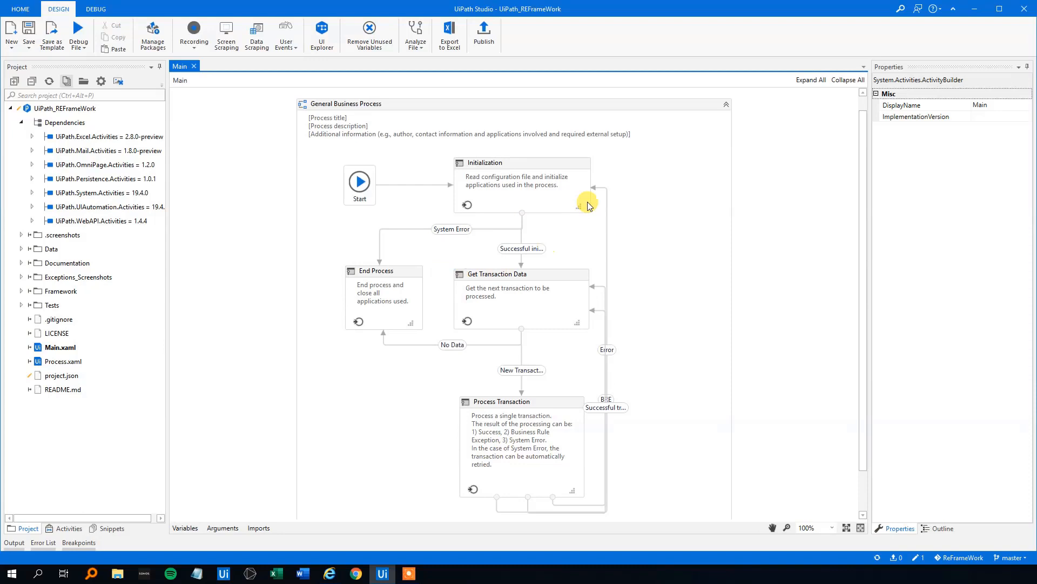
mouse_move(682, 355)
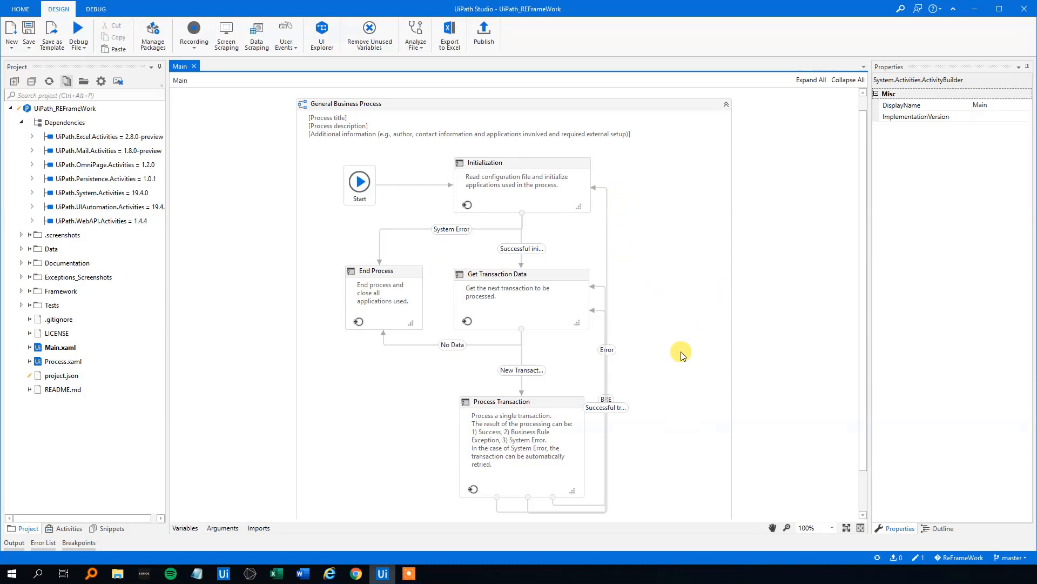
mouse_move(608, 387)
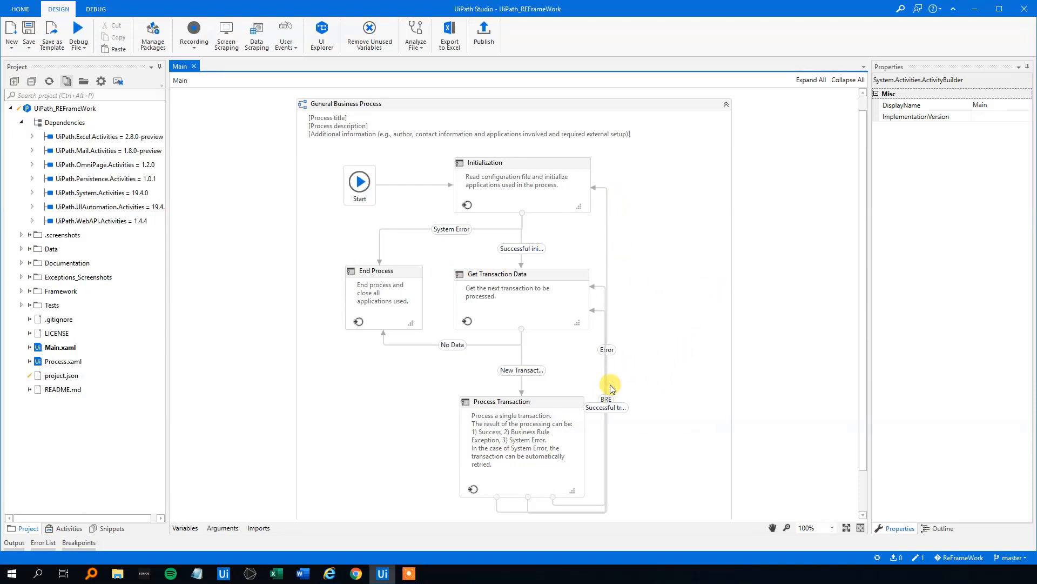
mouse_move(641, 357)
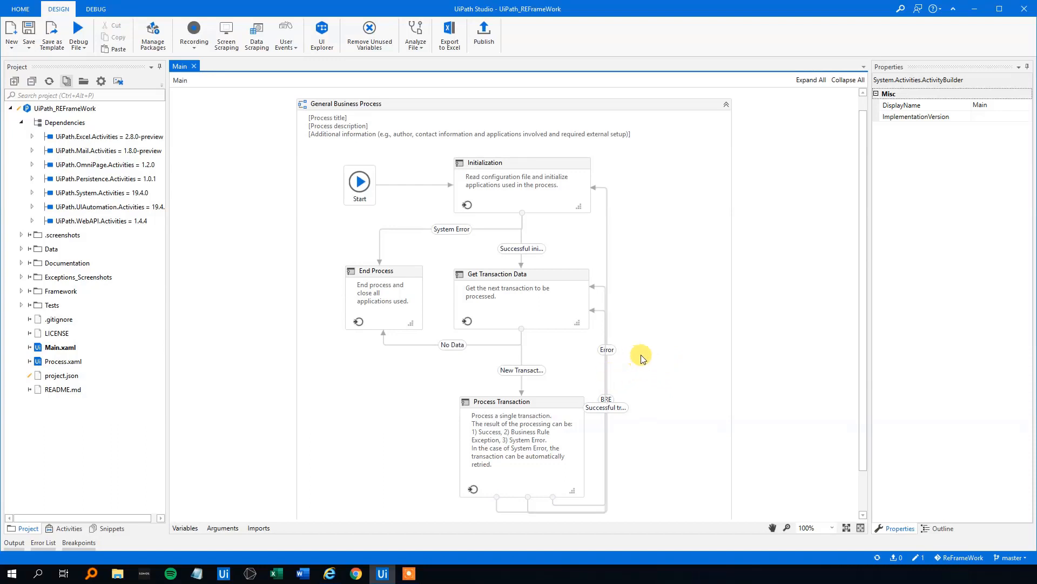
mouse_move(687, 315)
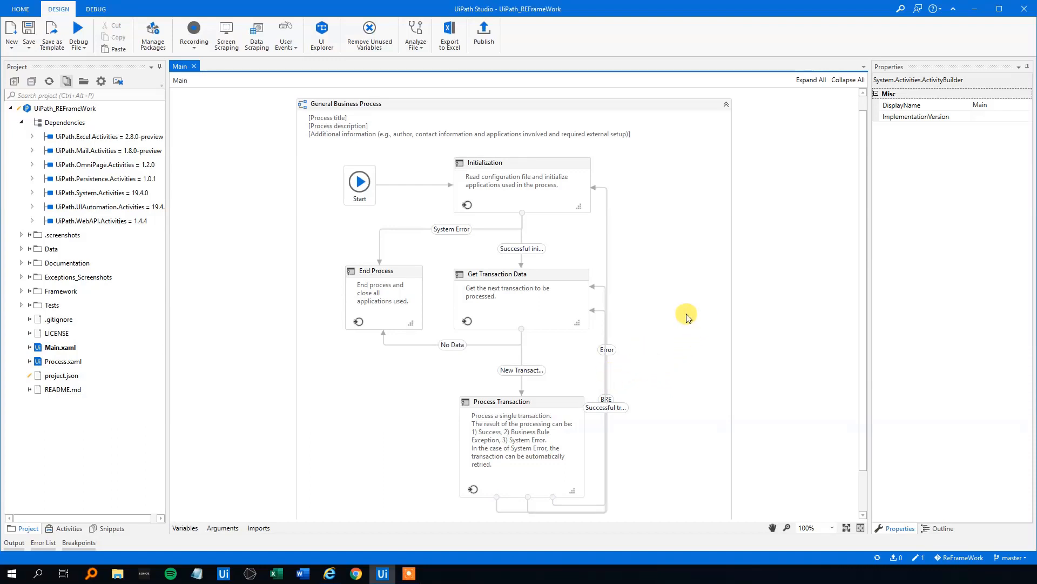
mouse_move(612, 342)
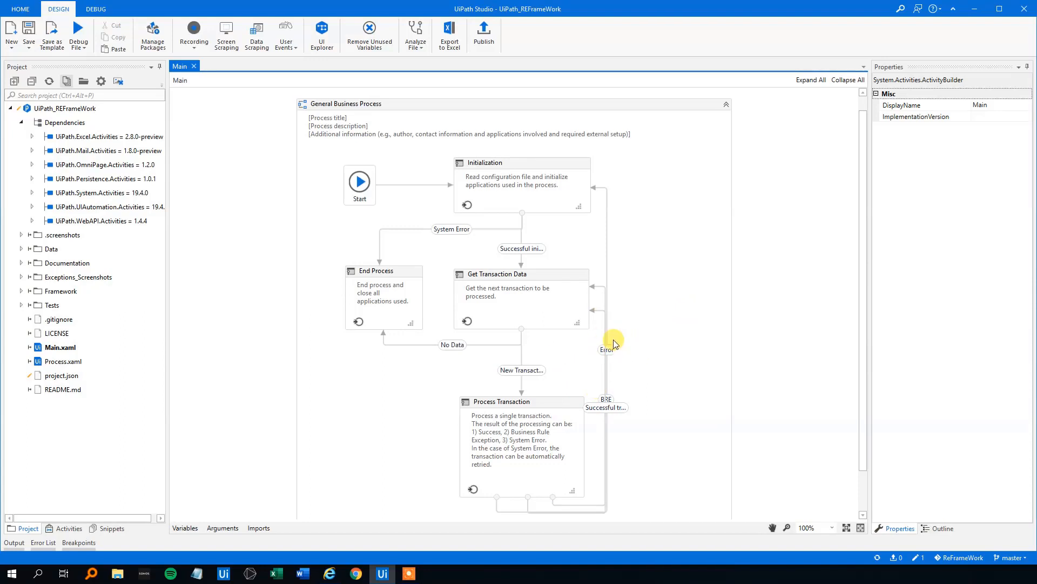
mouse_move(523, 402)
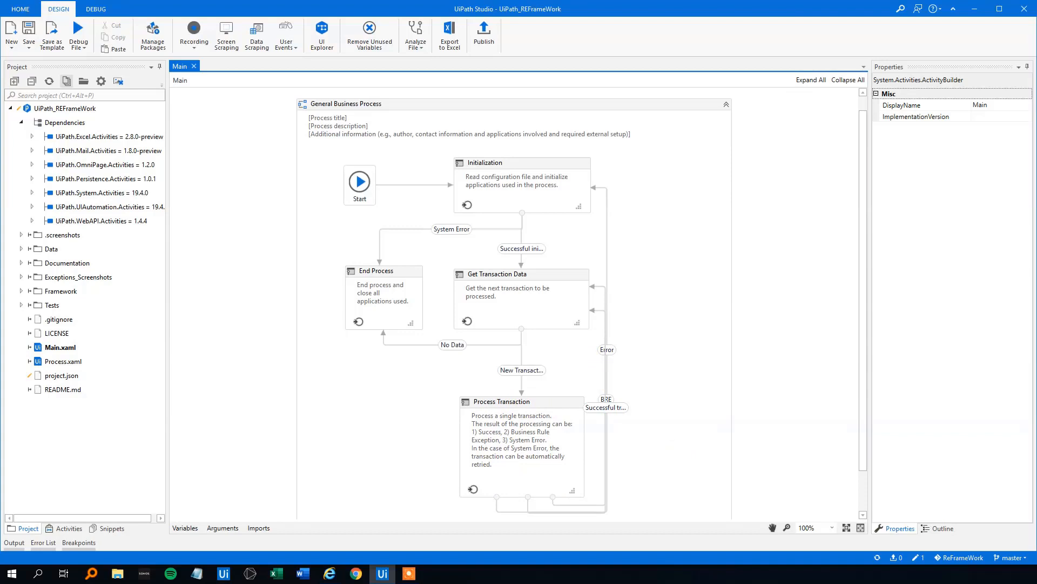
click(343, 119)
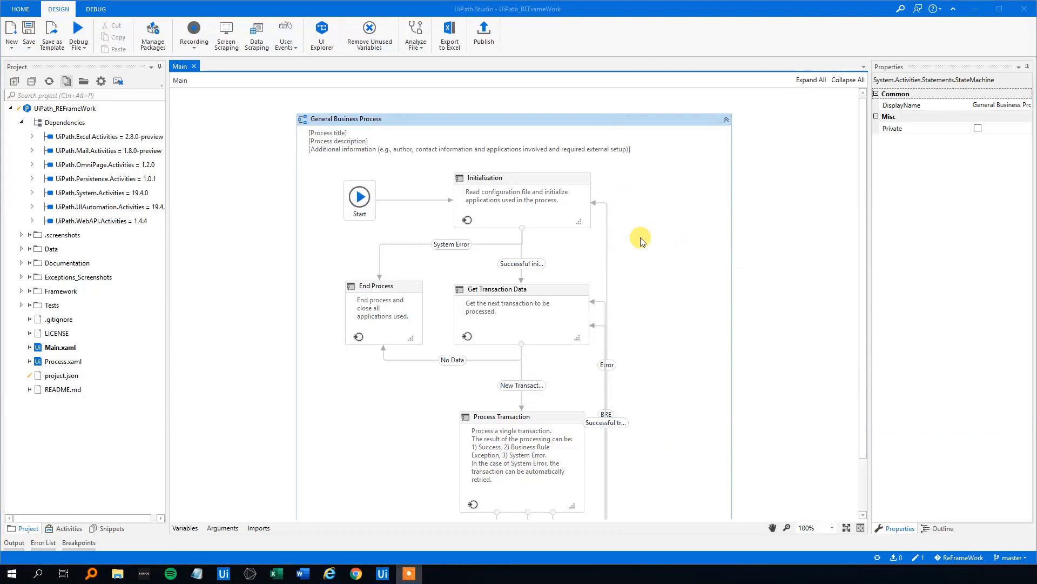
mouse_move(522, 182)
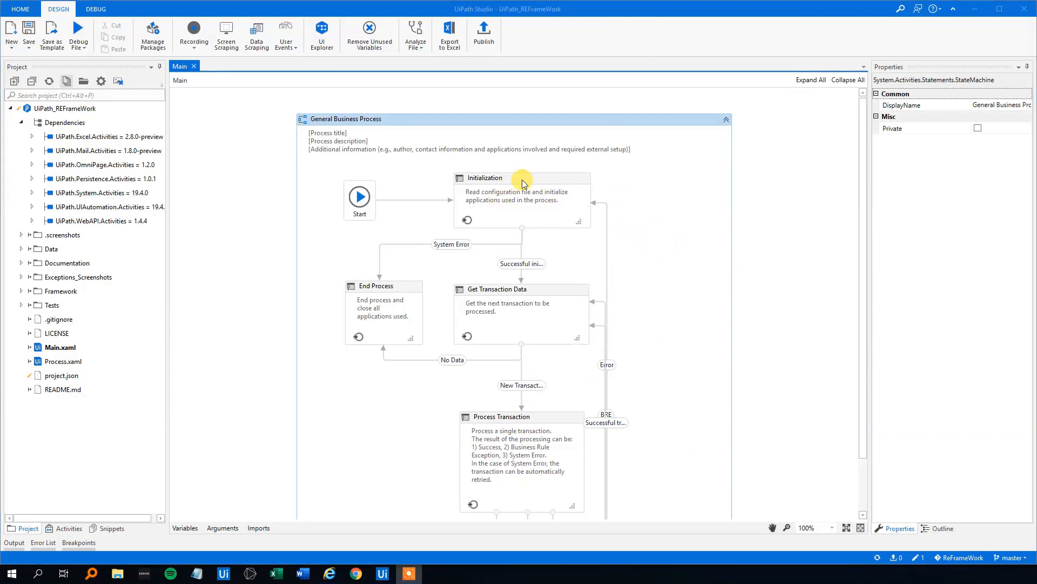
mouse_move(542, 234)
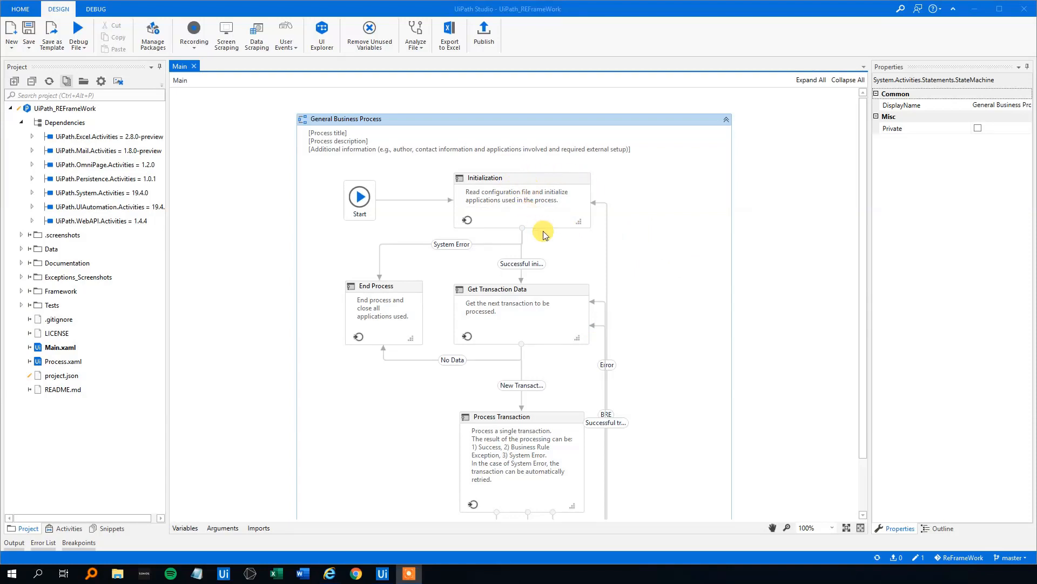
mouse_move(562, 251)
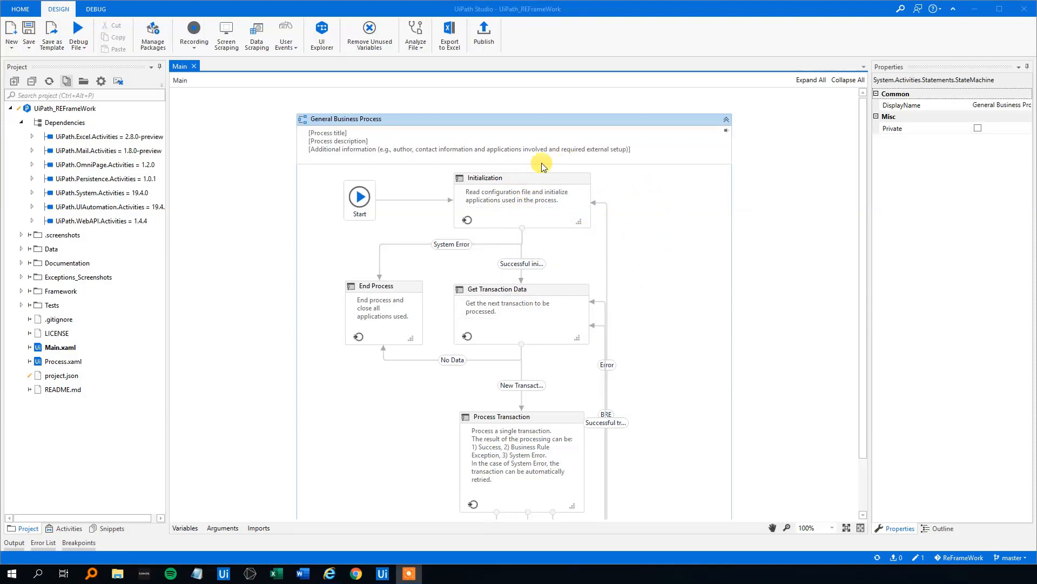
scroll(down, 3)
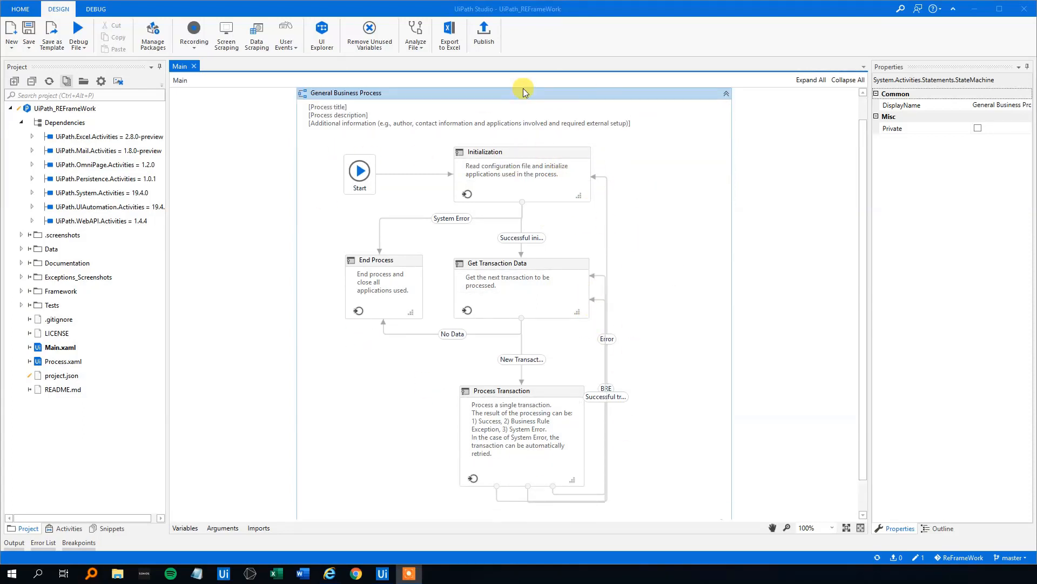
mouse_move(612, 270)
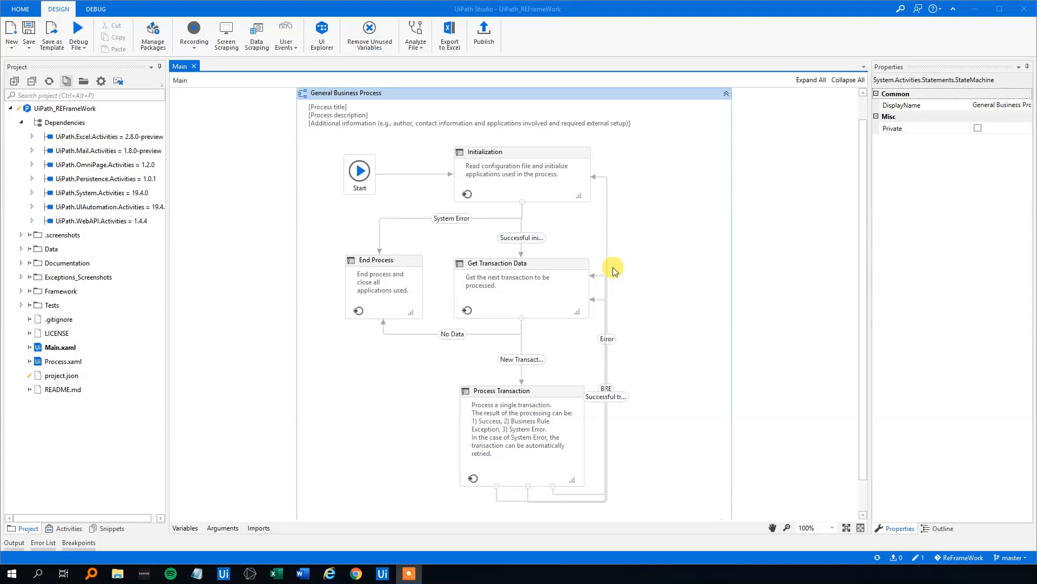
mouse_move(612, 266)
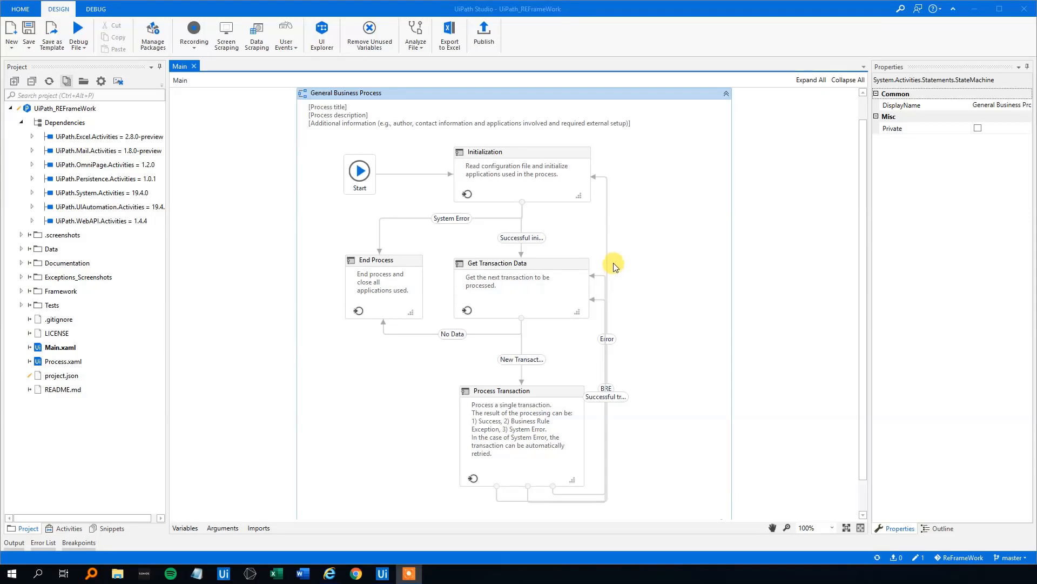
mouse_move(547, 272)
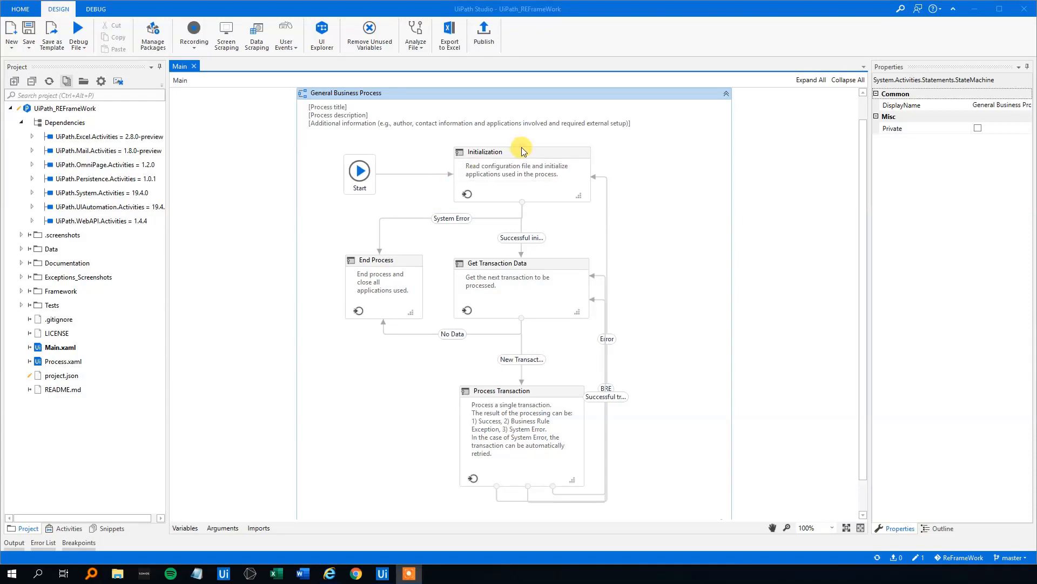
click(384, 259)
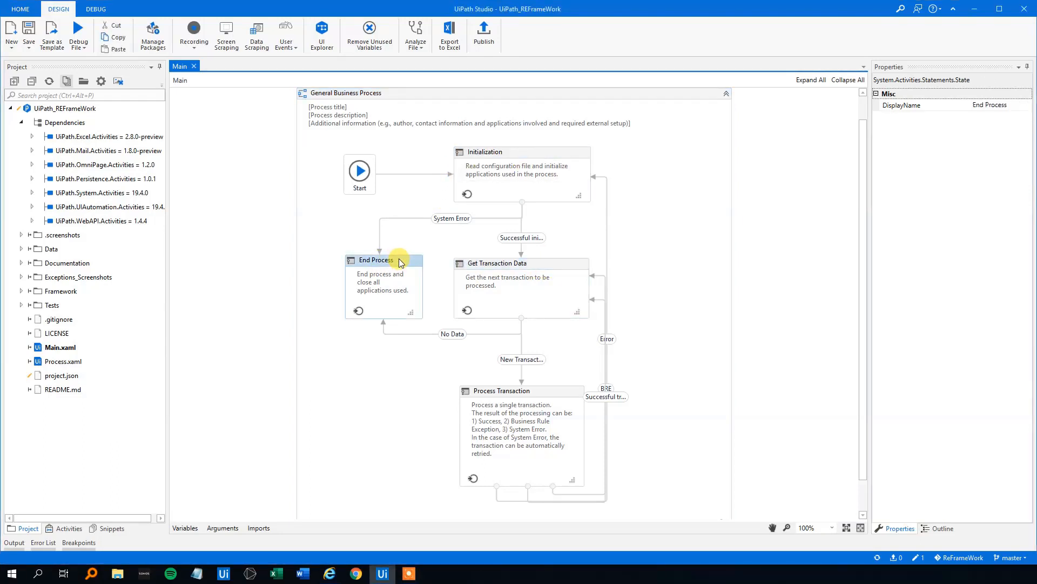
click(451, 217)
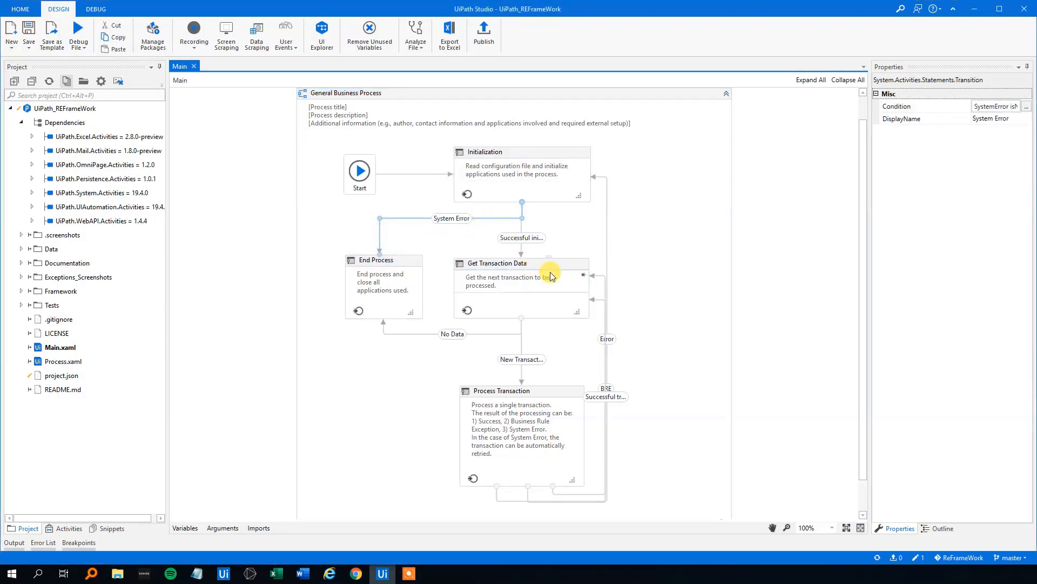
click(503, 264)
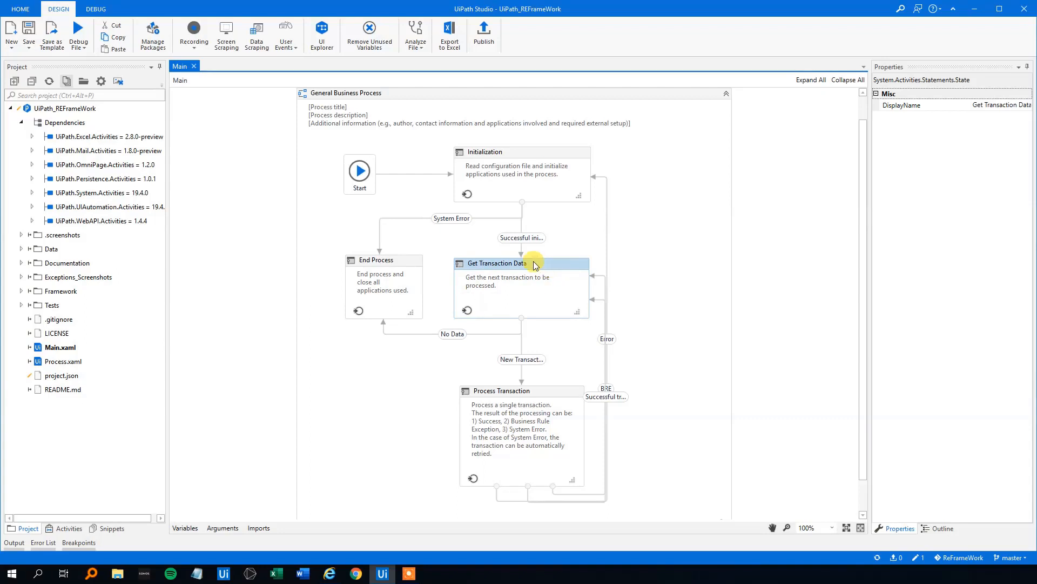
mouse_move(532, 238)
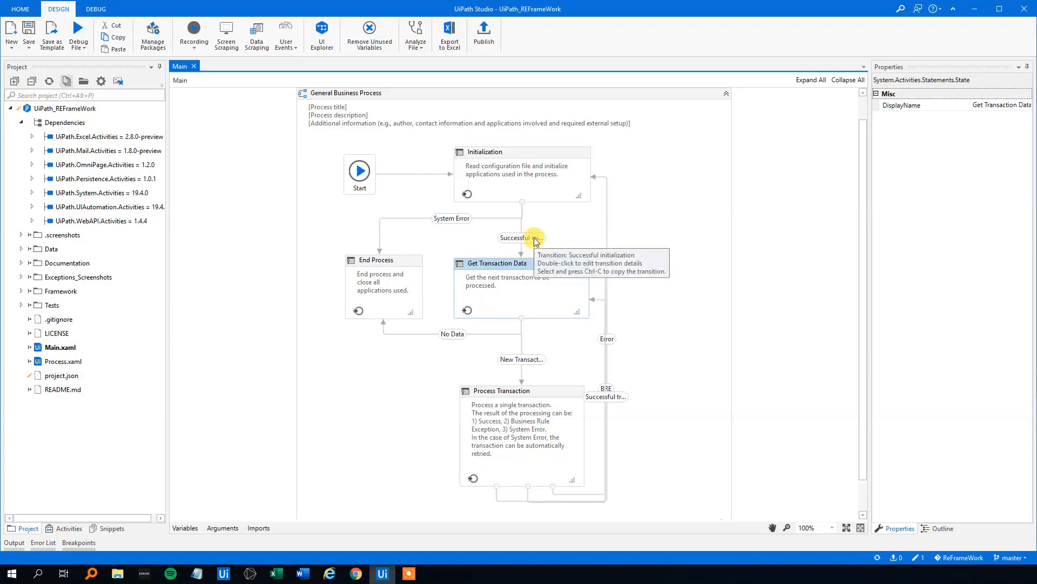